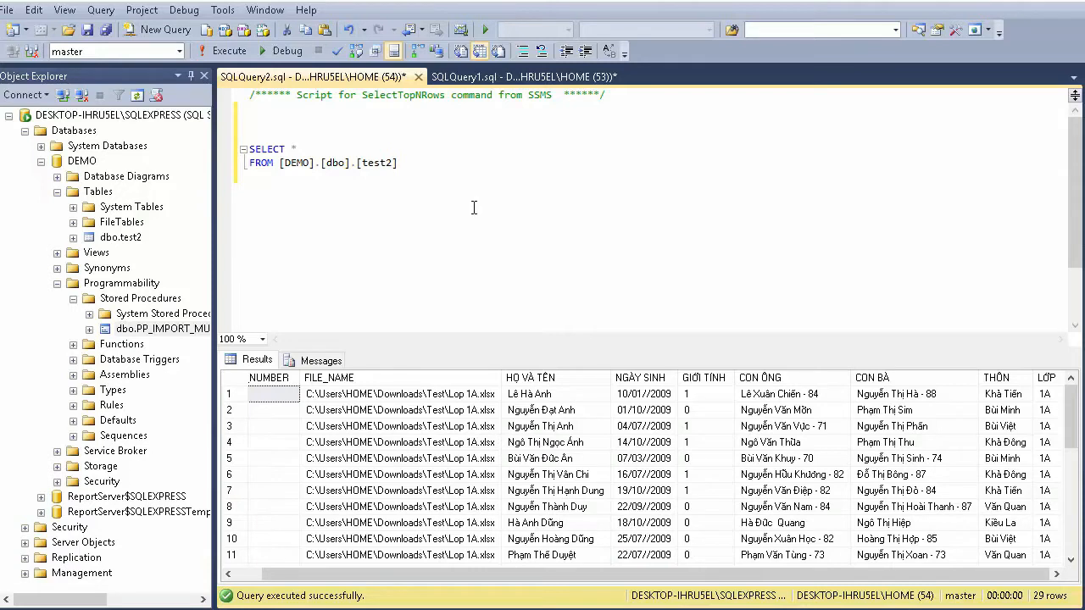
{"action": "mouse_move", "coordinate": [411, 407]}
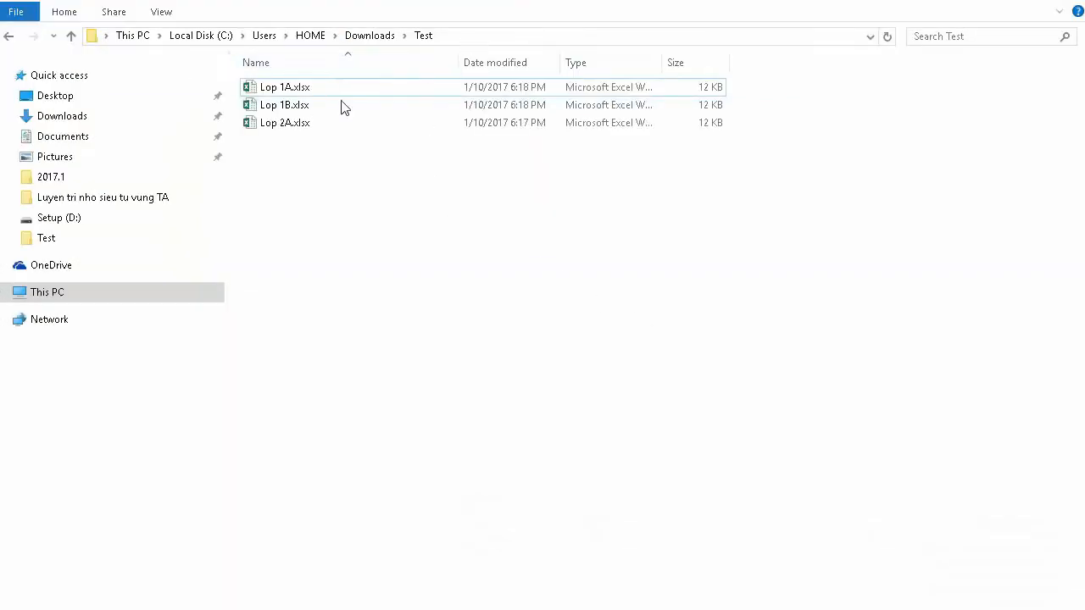
Select a file in the Test folder in File Explorer, then go back to SSMS
{"action": "left_click", "coordinate": [284, 86]}
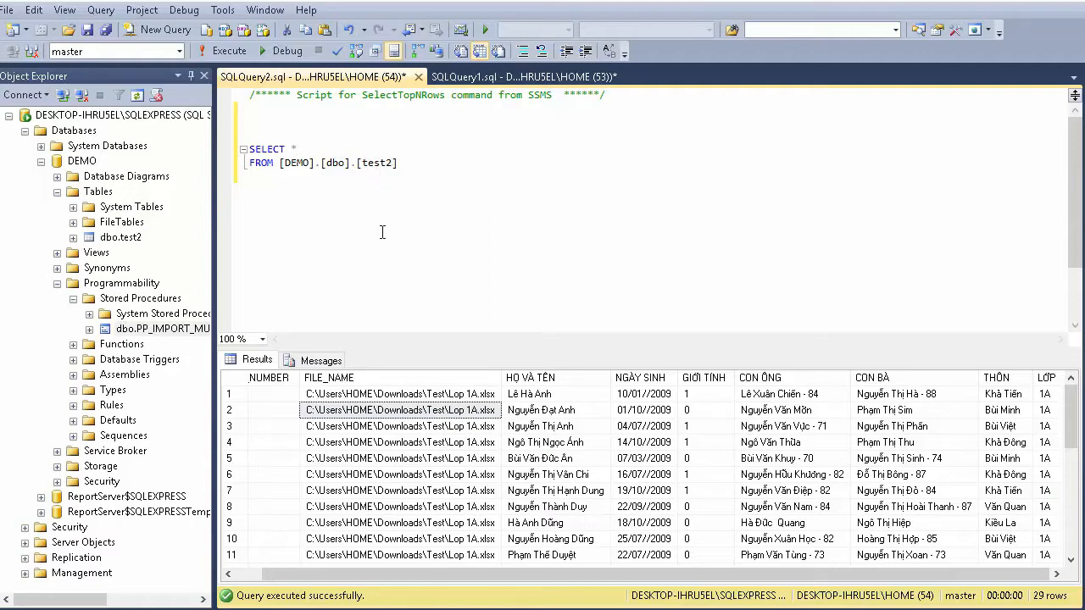
{"action": "mouse_move", "coordinate": [420, 435]}
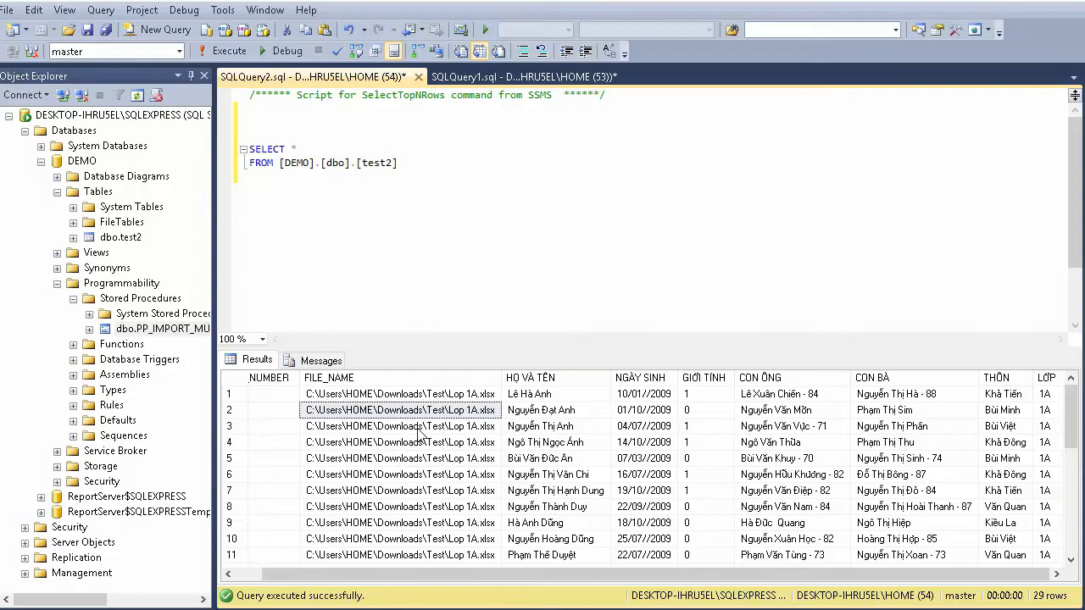
{"action": "scroll", "scroll_direction": "down", "scroll_amount": 3}
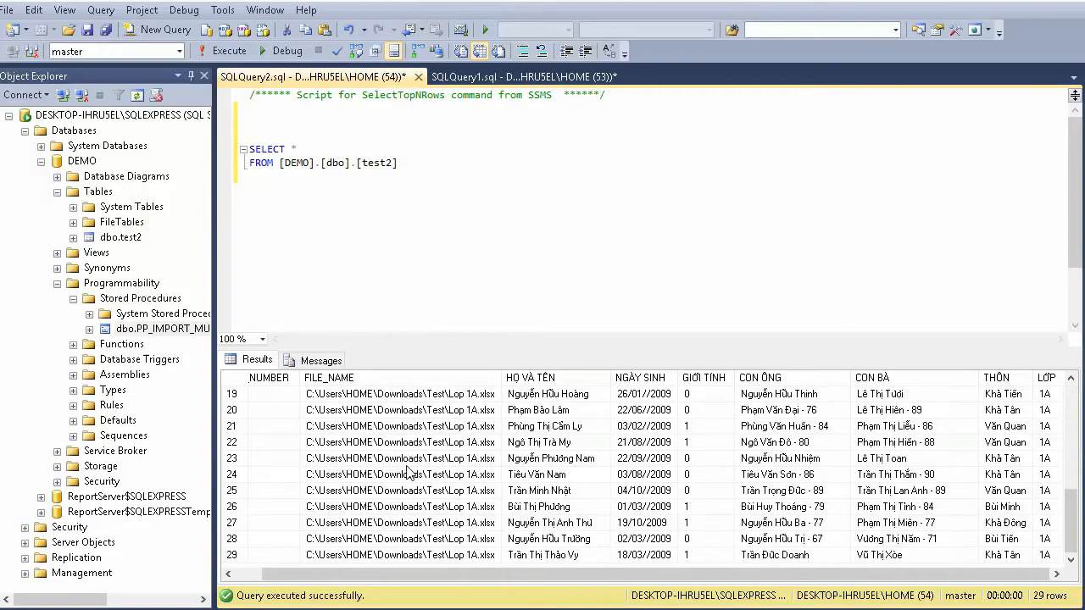
{"action": "scroll", "scroll_direction": "up", "scroll_amount": 3}
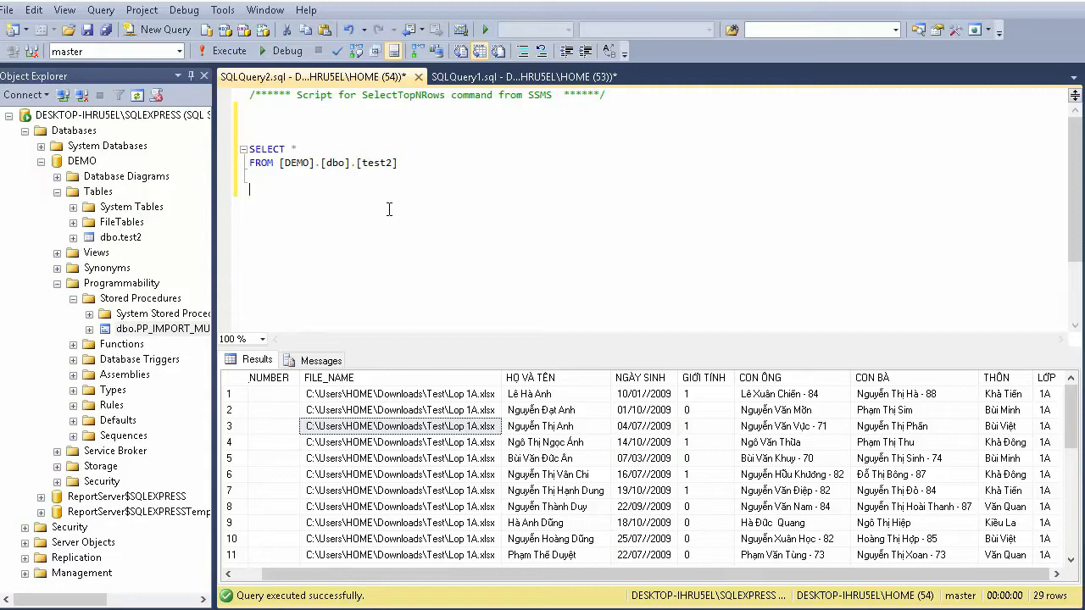
Type the comment '--1. List filename' beneath the test2 SELECT query
{"action": "type", "text": "-"}
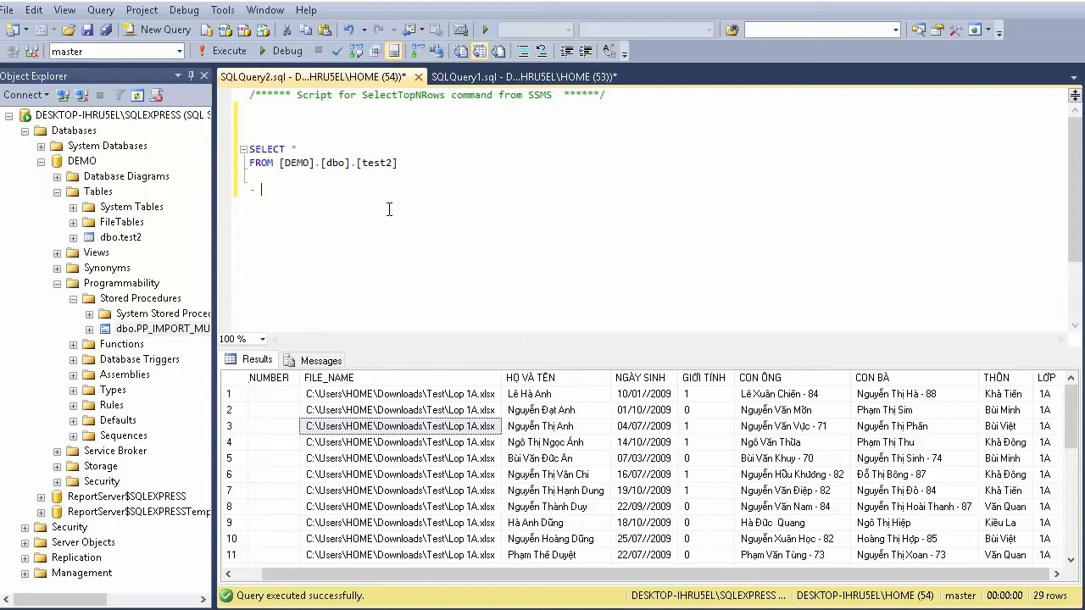
{"action": "type", "text": "-"}
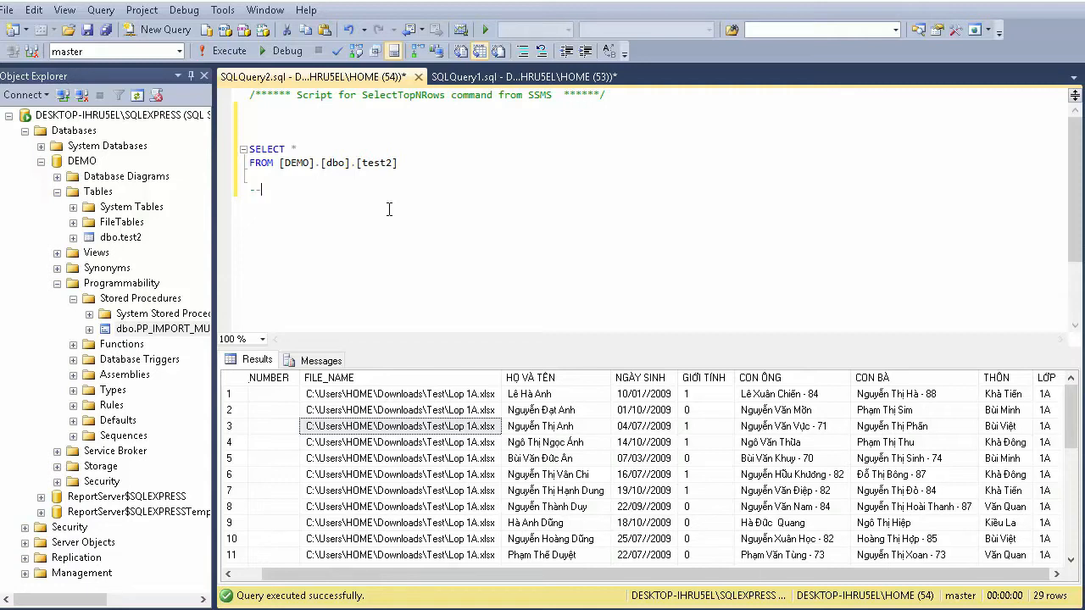
{"action": "type", "text": "1."}
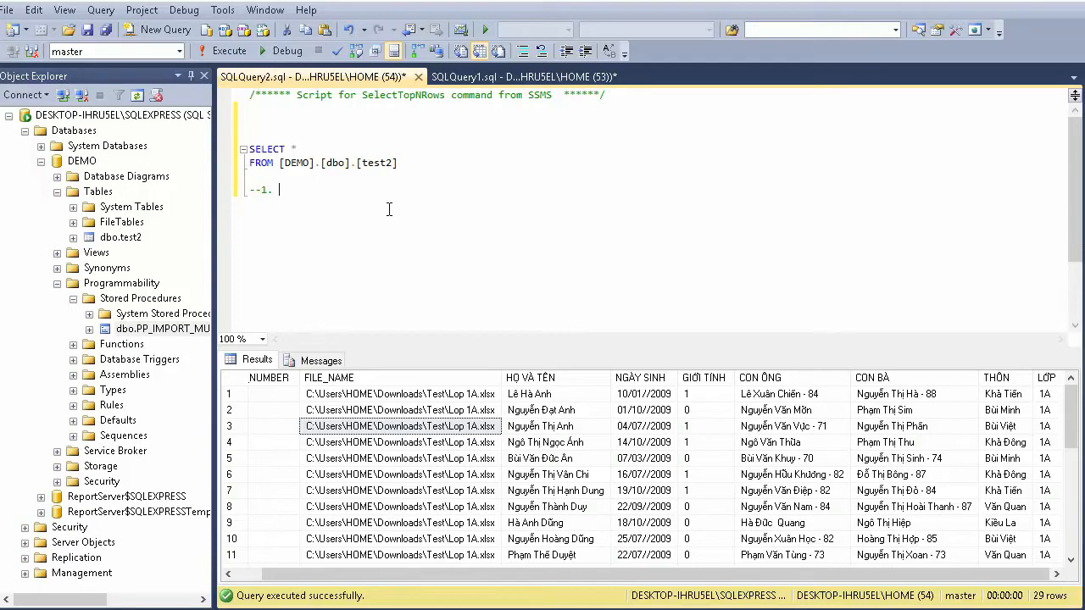
{"action": "type", "text": "Lấ"}
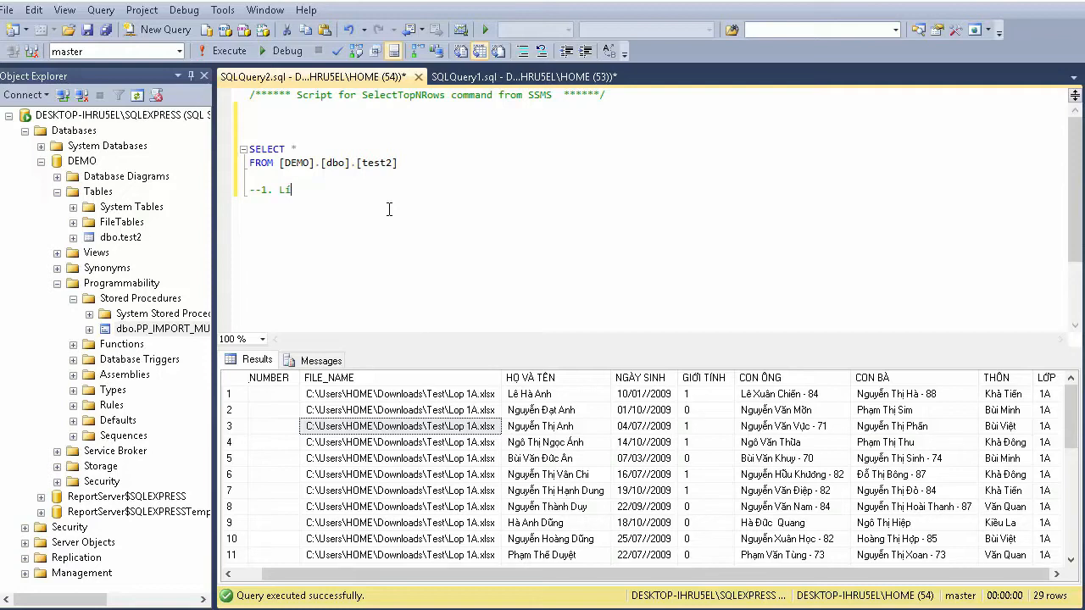
{"action": "type", "text": "st"}
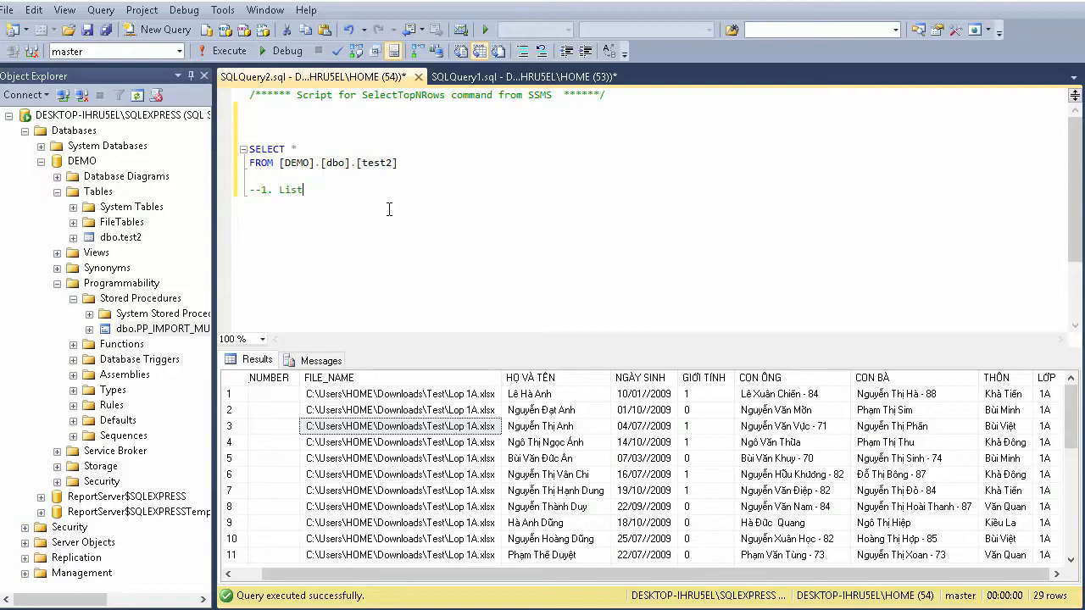
{"action": "type", "text": "filenam"}
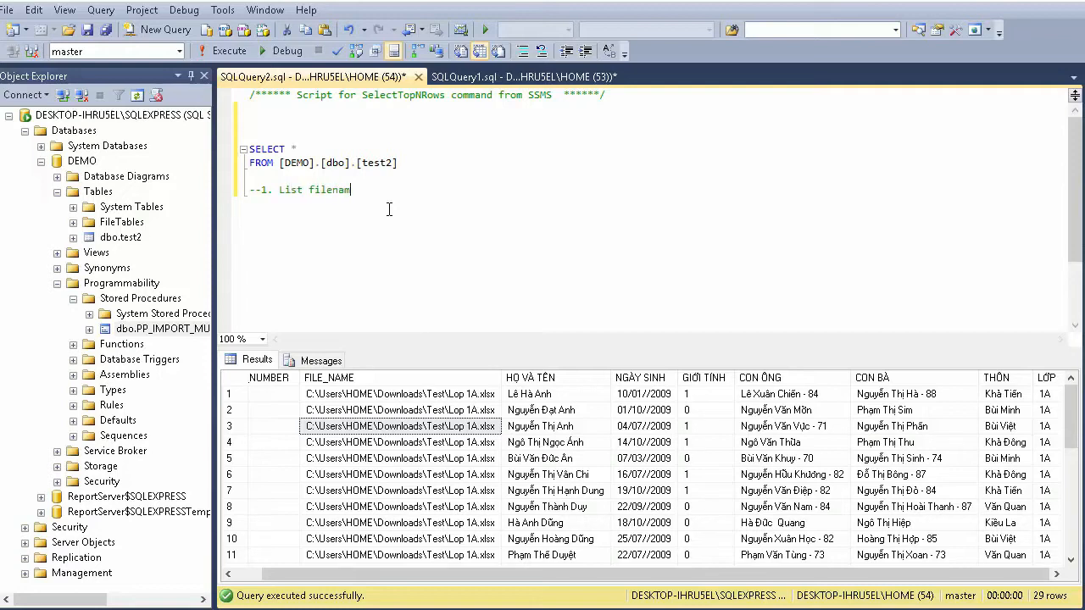
{"action": "type", "text": "e"}
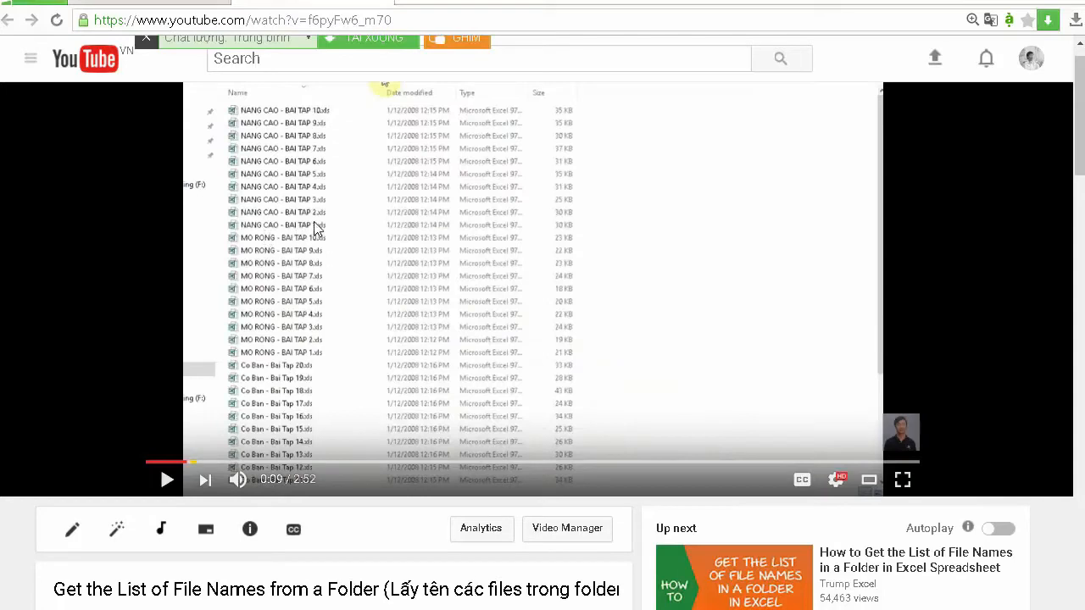
{"action": "mouse_move", "coordinate": [316, 479]}
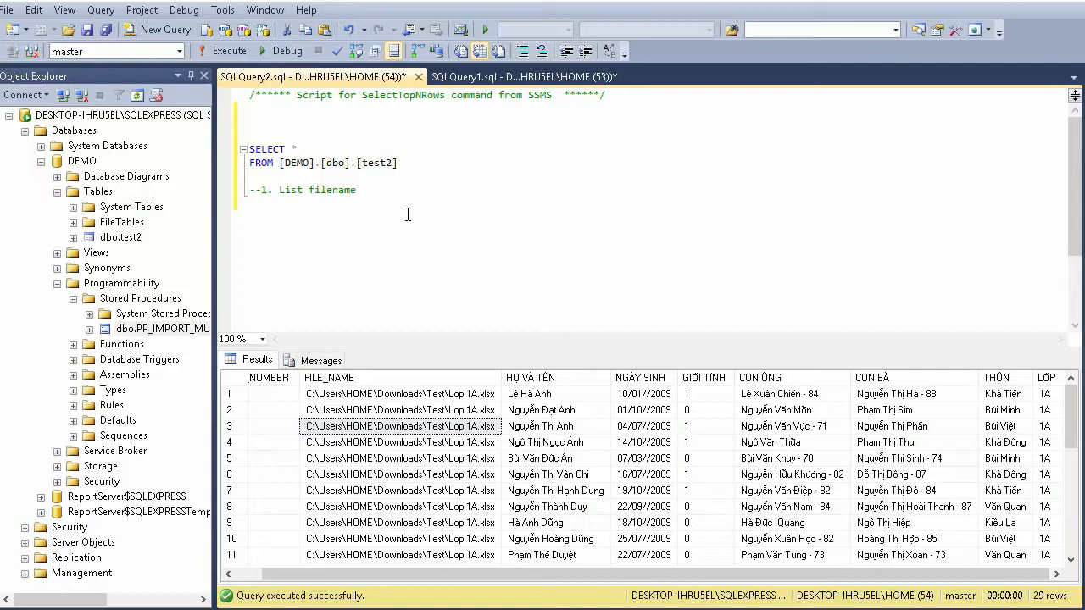
Add the note line '--DIR function' under the List filename comment
{"action": "type", "text": "D"}
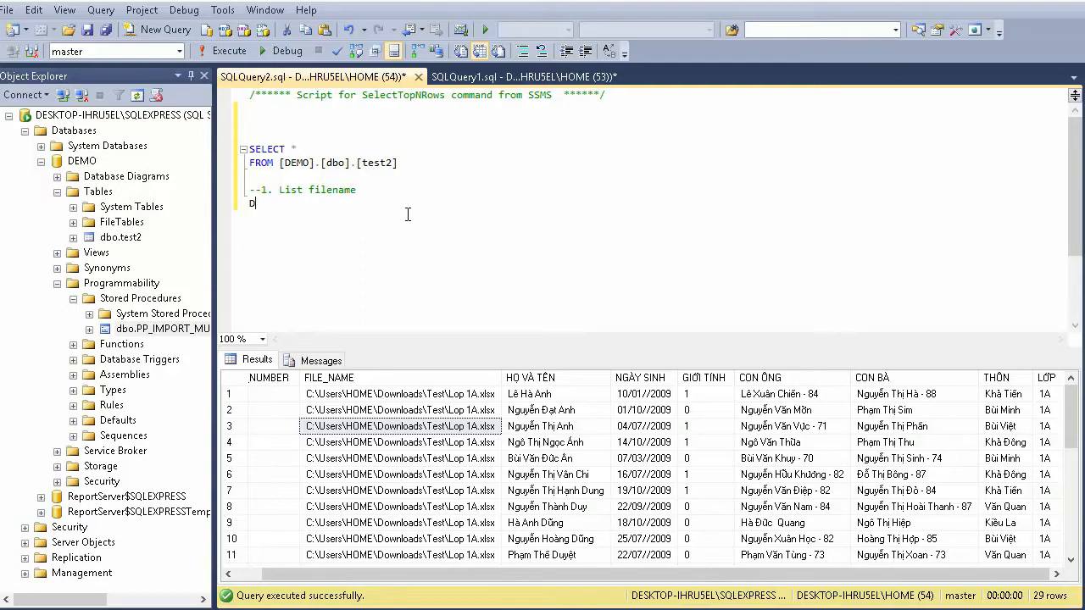
{"action": "type", "text": "IR"}
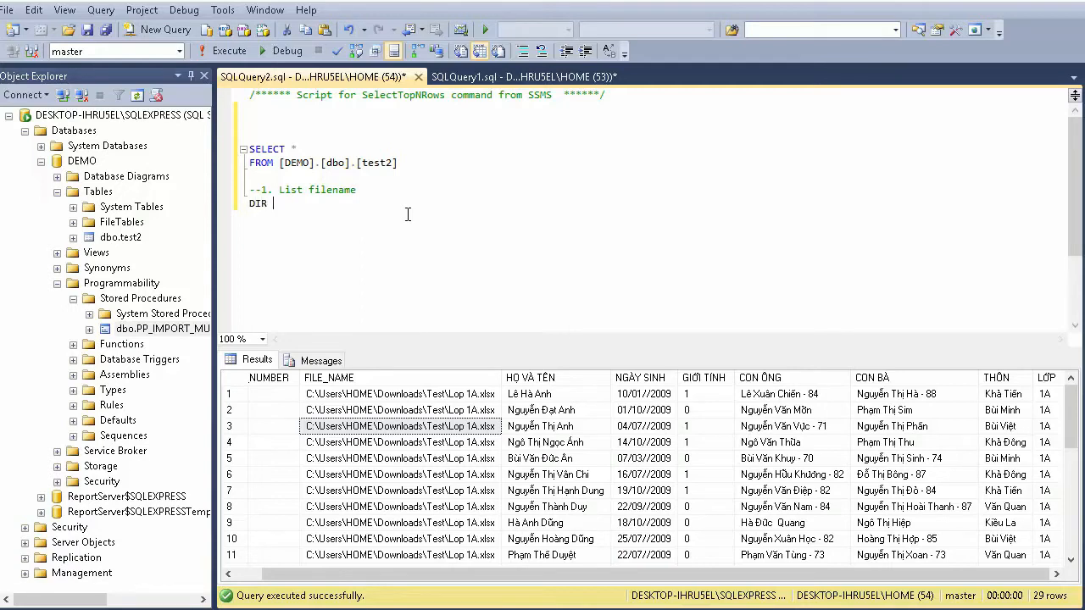
{"action": "type", "text": "function"}
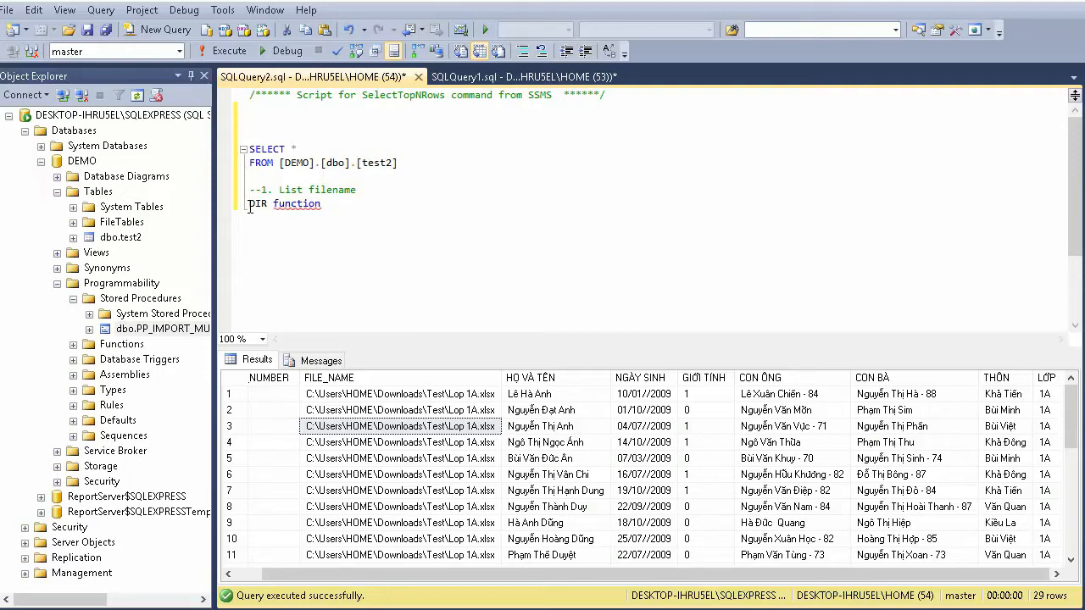
{"action": "type", "text": "--"}
{"action": "type", "text": "2."}
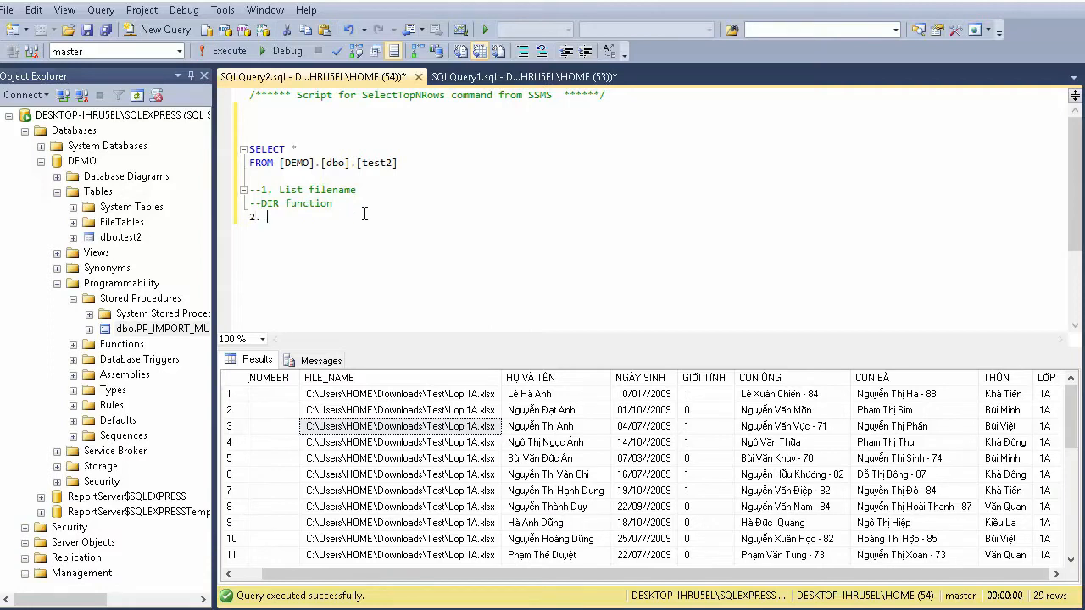
Type the next note line '2. Openrowset'
{"action": "type", "text": "Ope"}
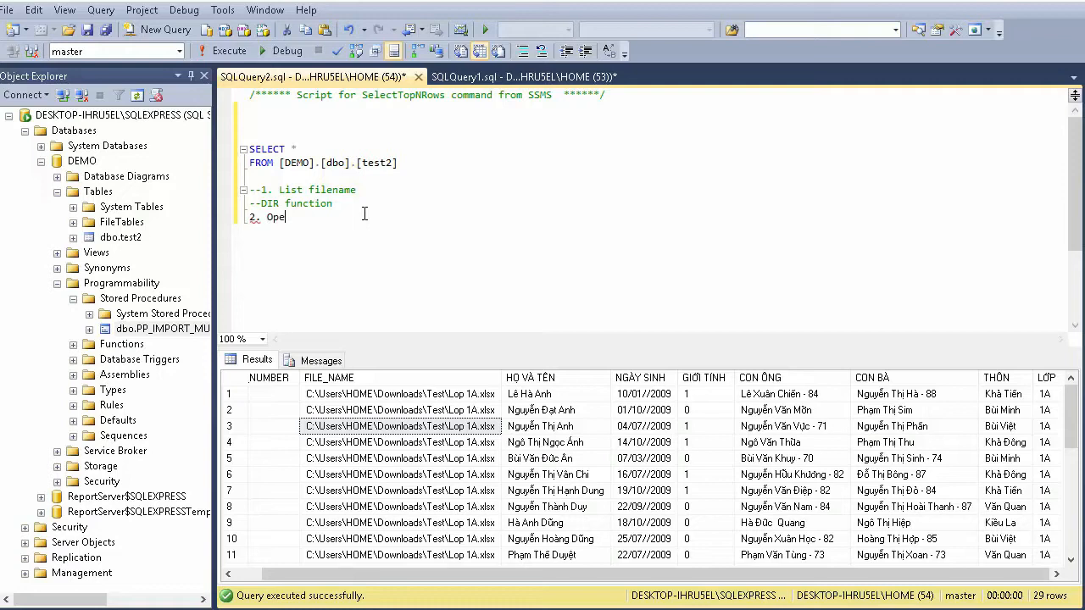
{"action": "type", "text": "nrows"}
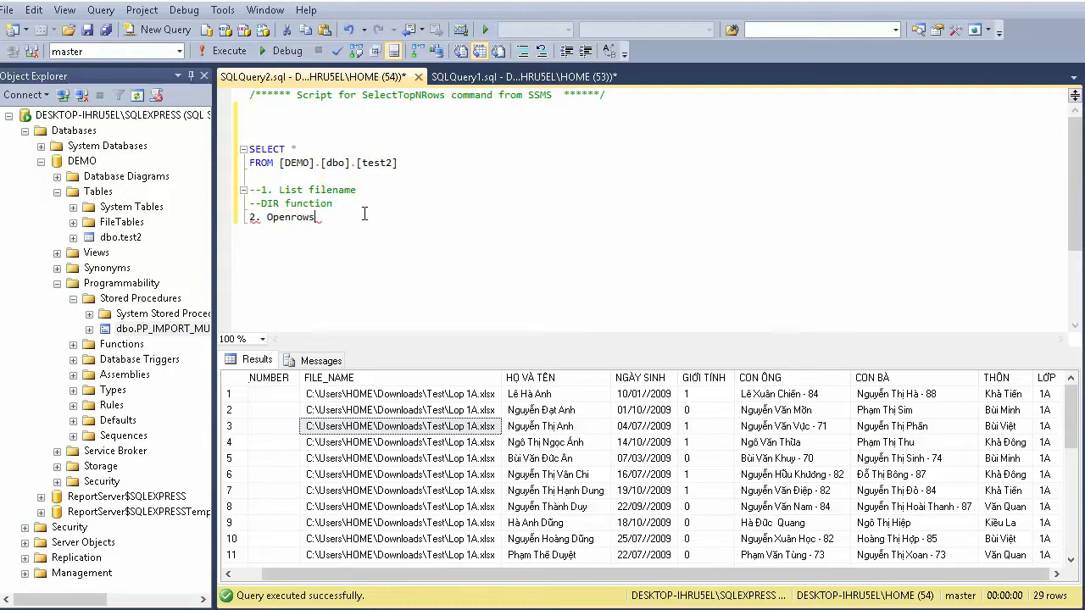
{"action": "type", "text": "et"}
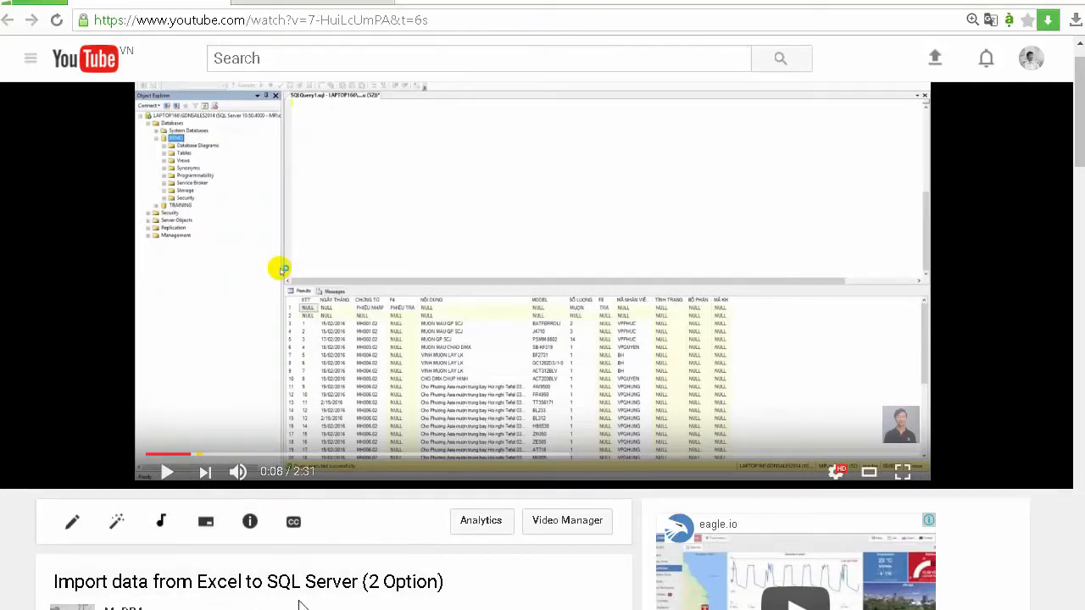
{"action": "mouse_move", "coordinate": [314, 601]}
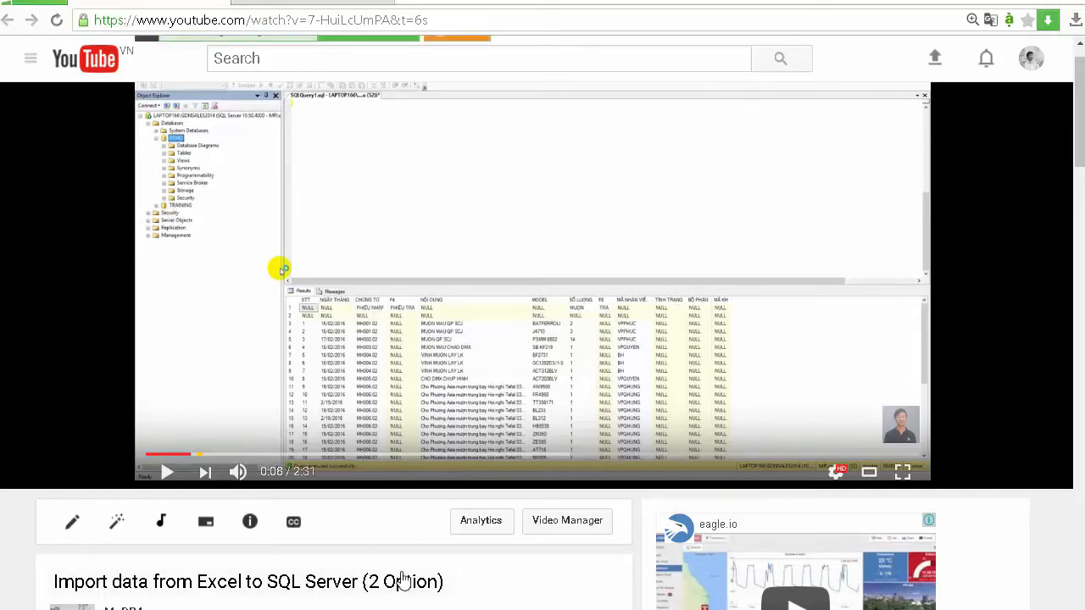
{"action": "mouse_move", "coordinate": [386, 263]}
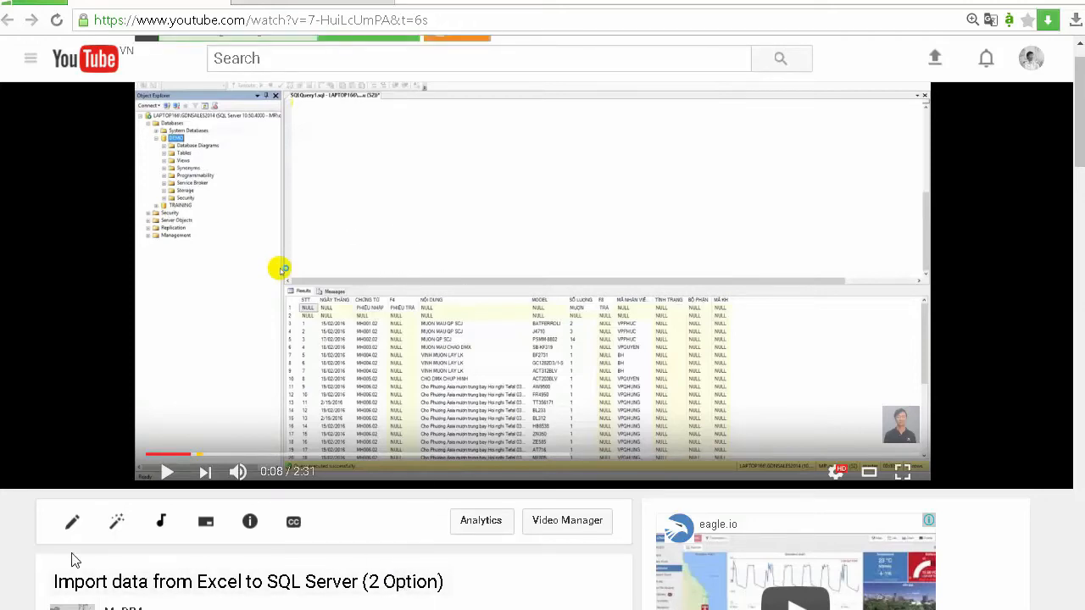
{"action": "mouse_move", "coordinate": [263, 593]}
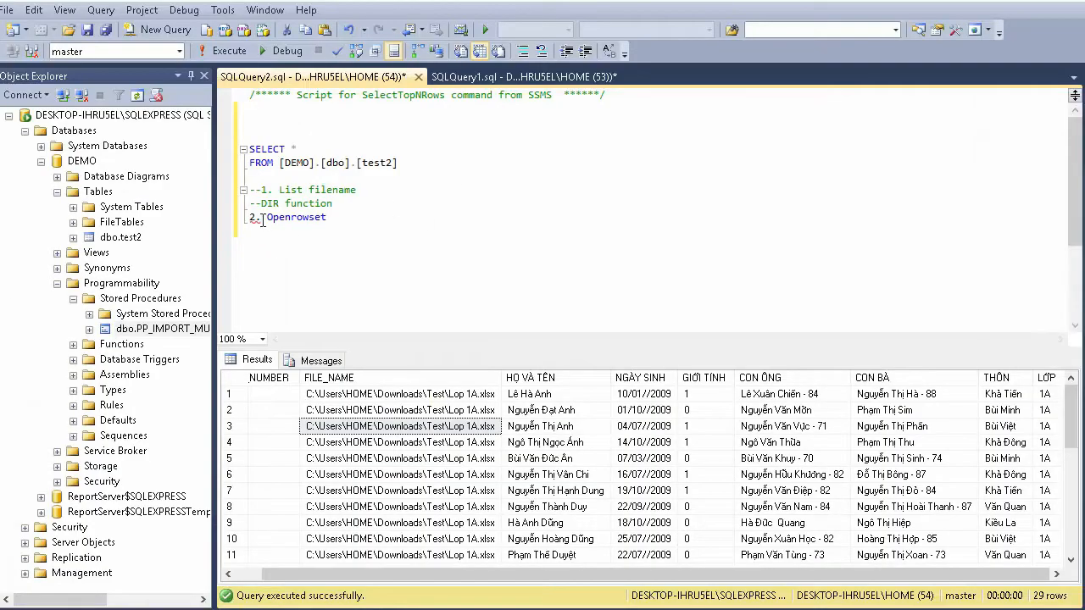
Double-click the PP_IMPORT_MULTIPLE_EXCEL name in the SQLQuery1 template
{"action": "double_click", "coordinate": [295, 217]}
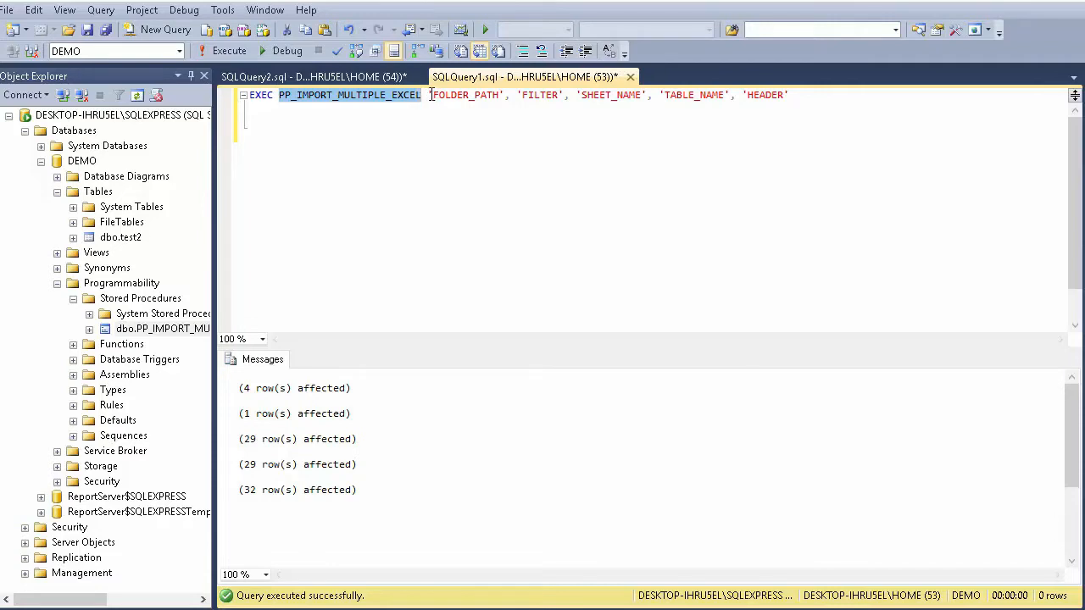
Write EXEC PP_IMPORT_MULTIPLE_EXCEL with the Downloads\Test folder path and '*.xlsx' filter
{"action": "double_click", "coordinate": [464, 94]}
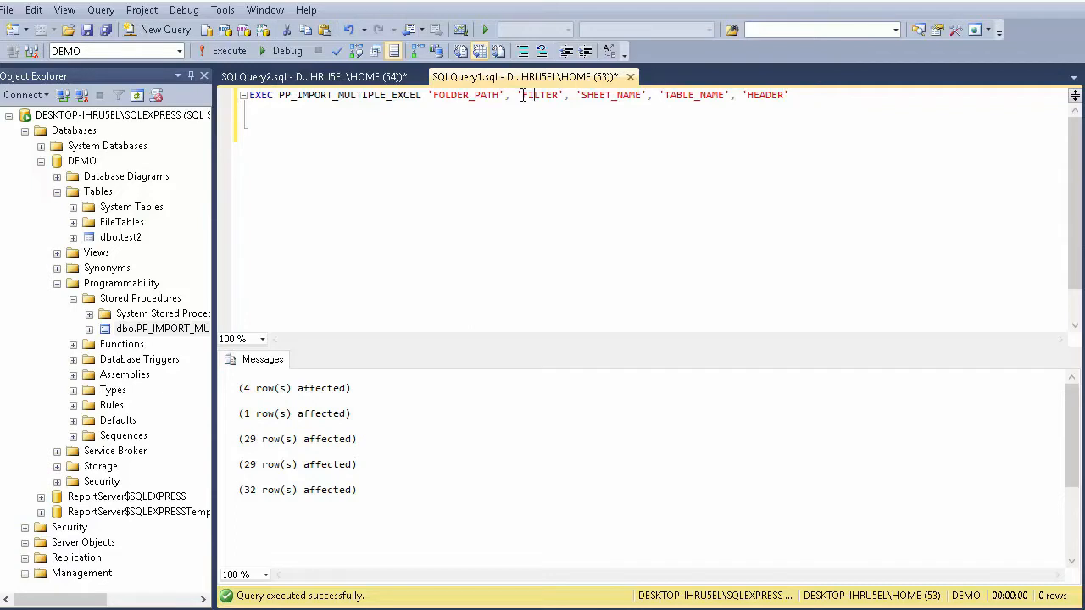
{"action": "mouse_move", "coordinate": [641, 128]}
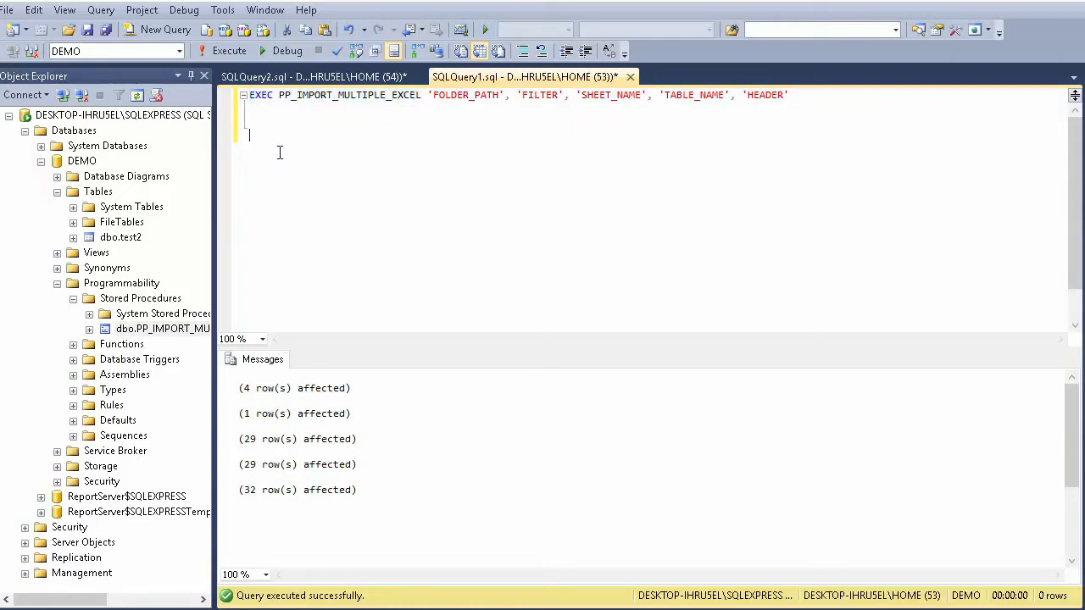
{"action": "type", "text": "EXEC PP_IMPORT_MULTIPLE_EXCEL 'C:\\Users\\HOME\\Downloads\\Test"}
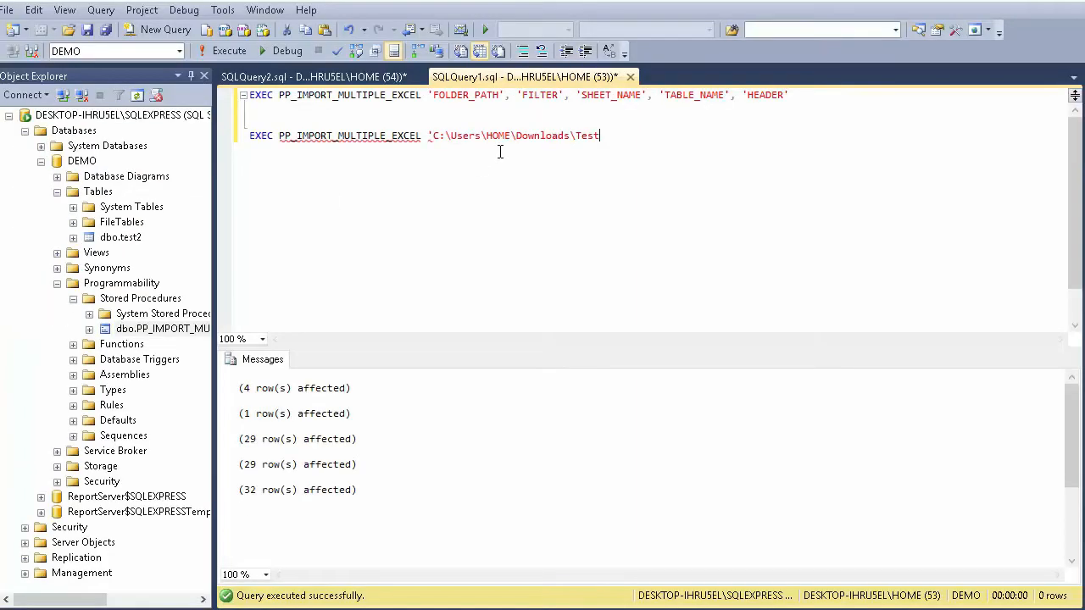
{"action": "type", "text": "',"}
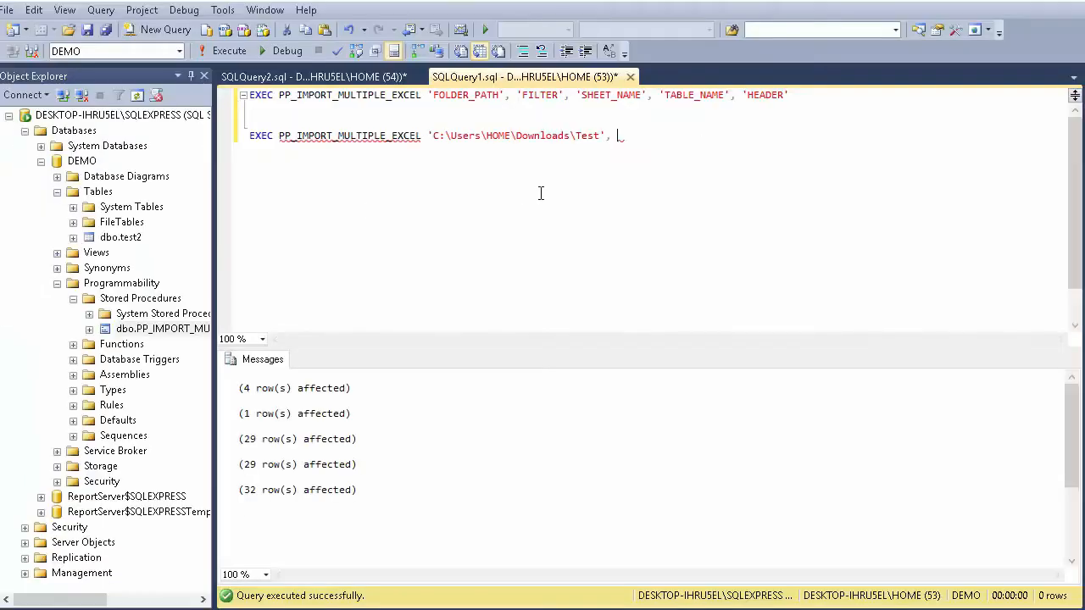
{"action": "type", "text": "'"}
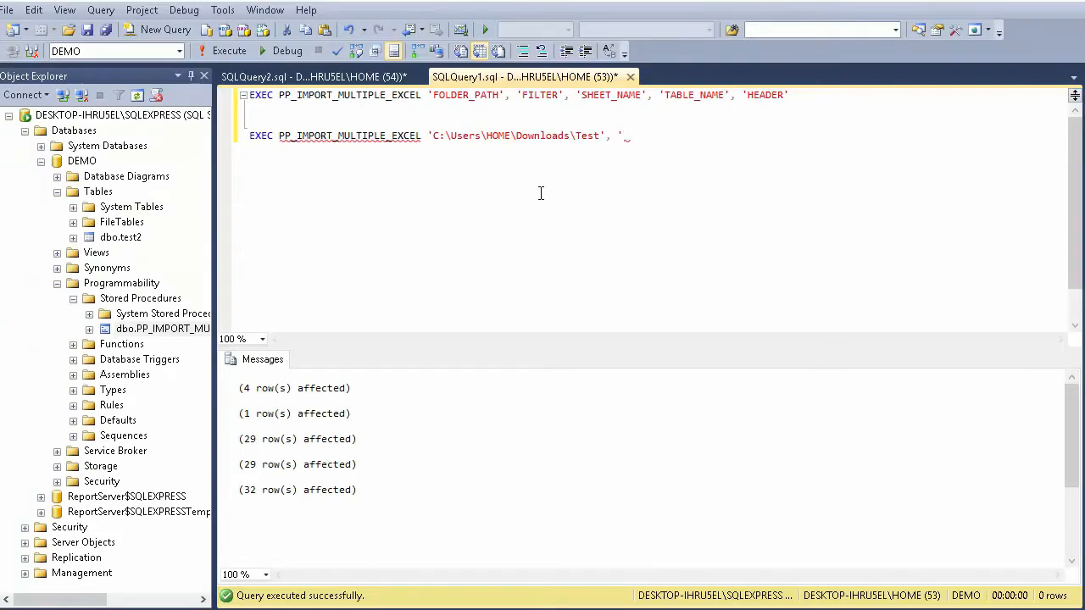
{"action": "type", "text": "*"}
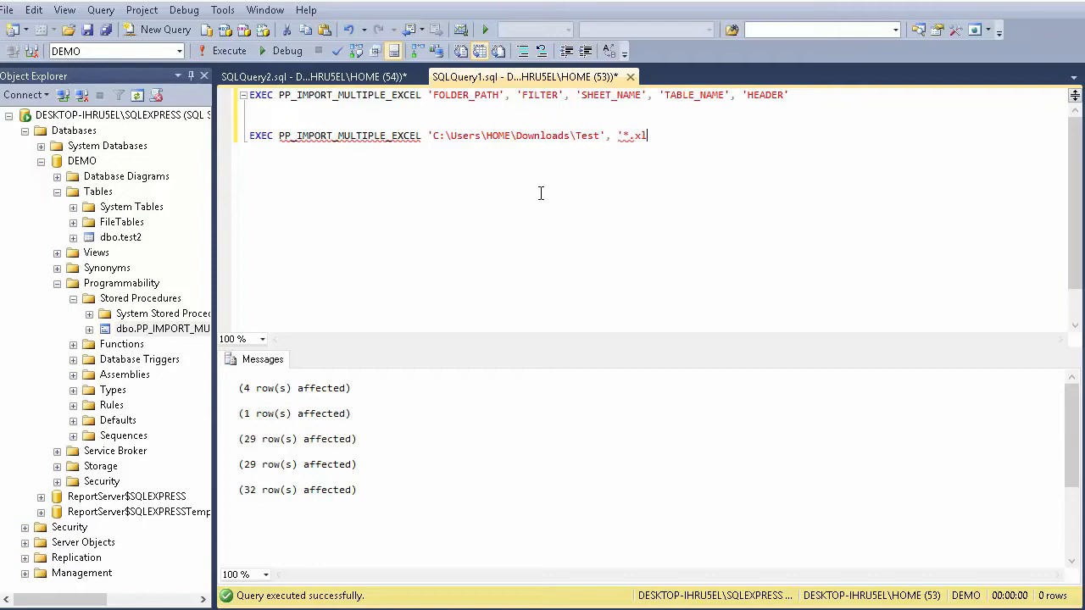
{"action": "type", "text": "sx',"}
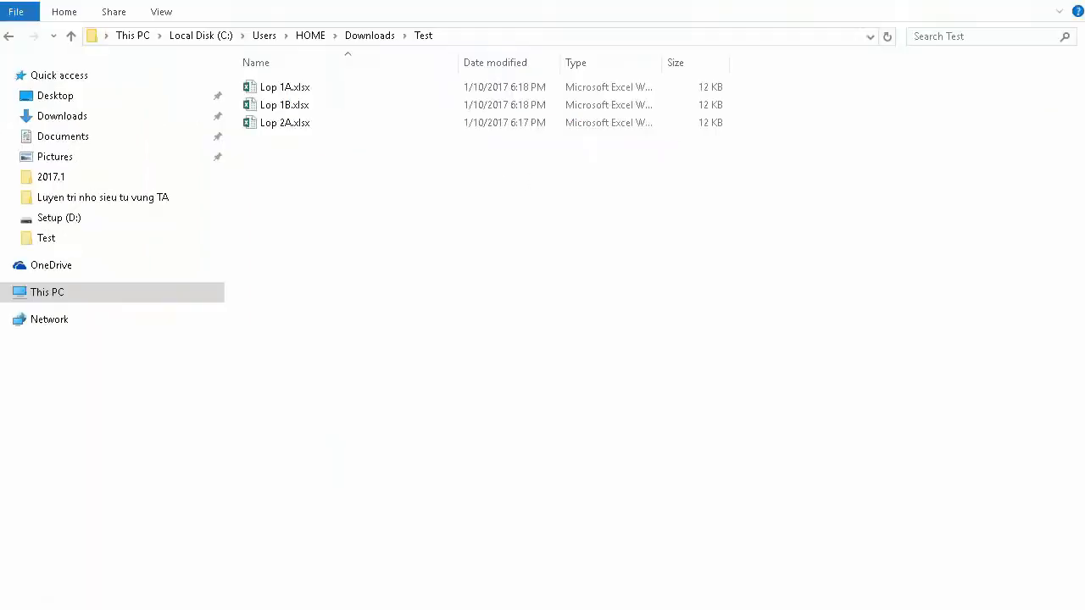
{"action": "mouse_move", "coordinate": [284, 86]}
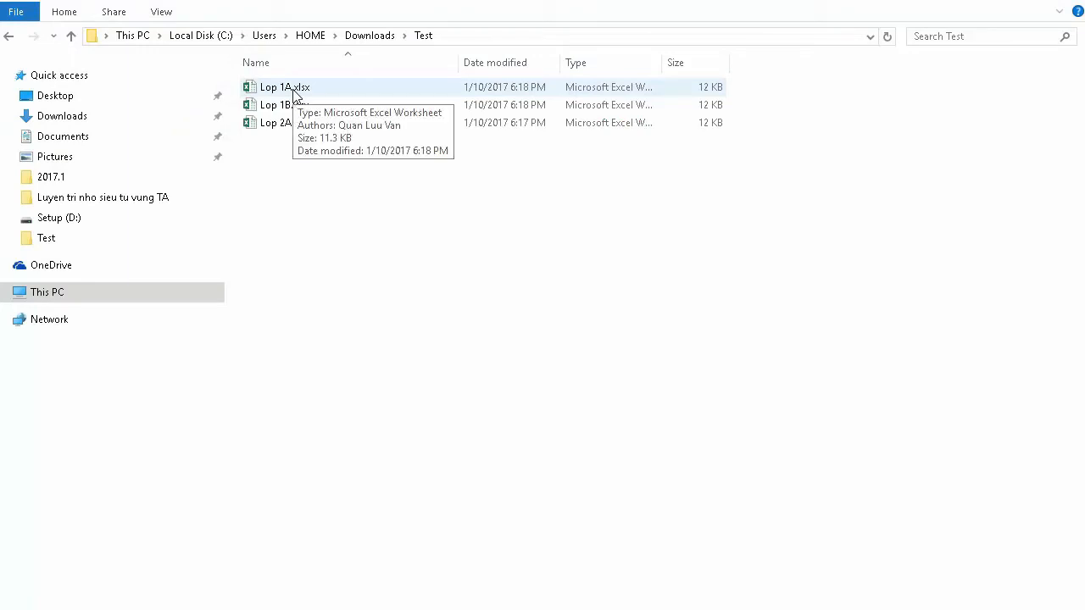
Preview Lop 1A.xlsx and Lop 1B.xlsx in File Explorer's preview pane
{"action": "left_click", "coordinate": [161, 11]}
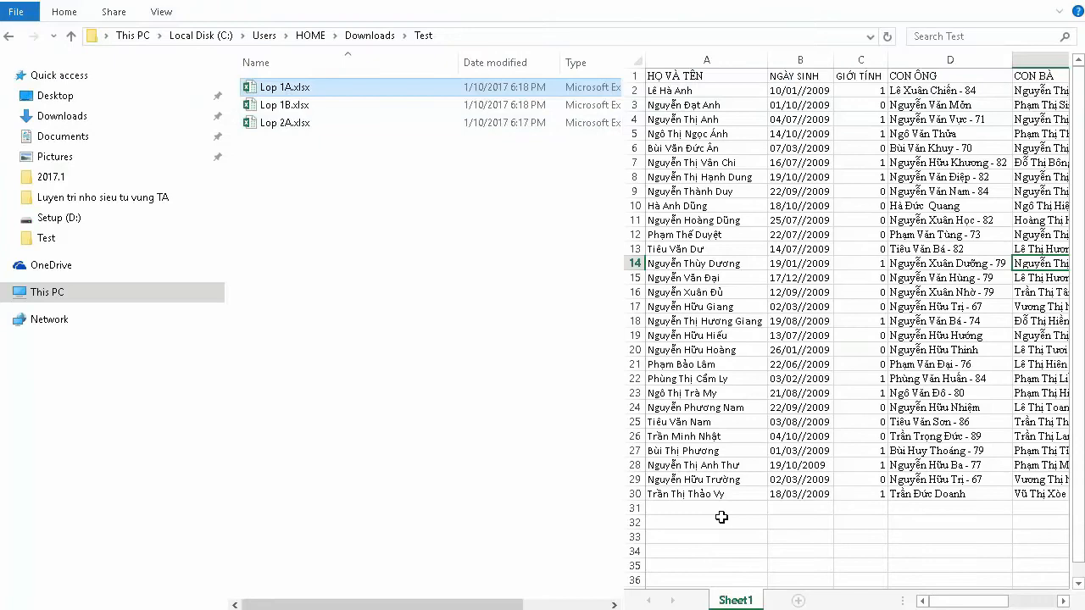
{"action": "left_click", "coordinate": [284, 104]}
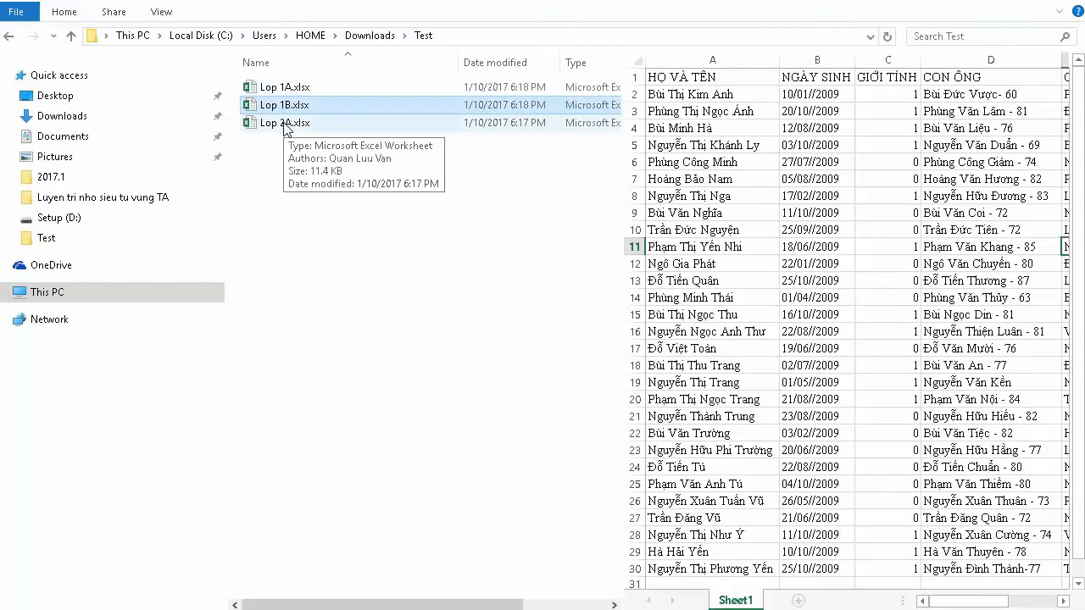
{"action": "left_click", "coordinate": [284, 122]}
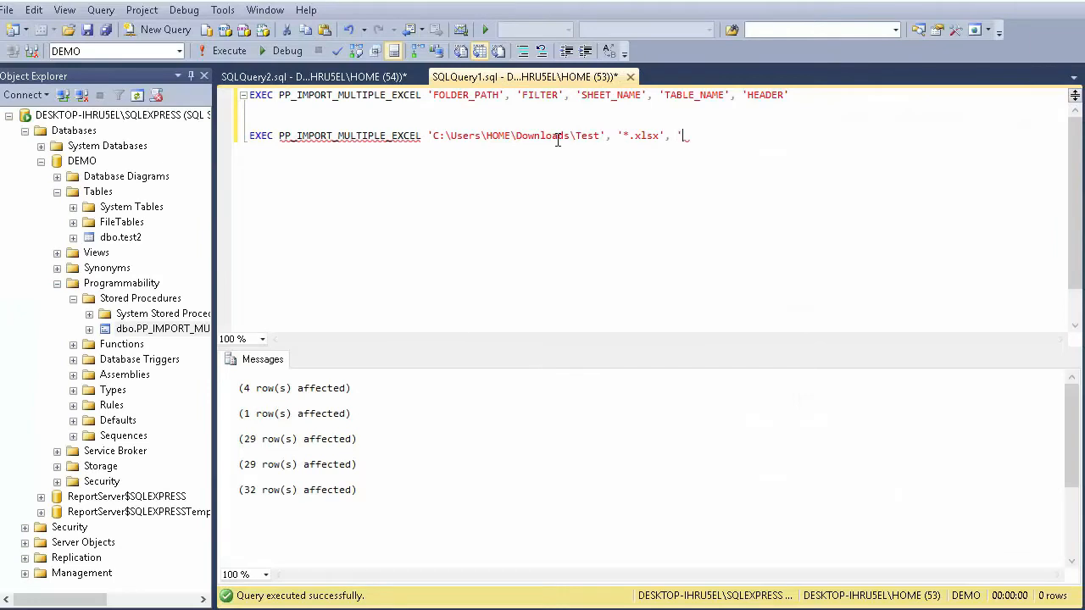
Add the arguments 'Sheet1', 'MULTIPLE_FILES' and 'yes' to the import call
{"action": "type", "text": "Sheet1', 'MU"}
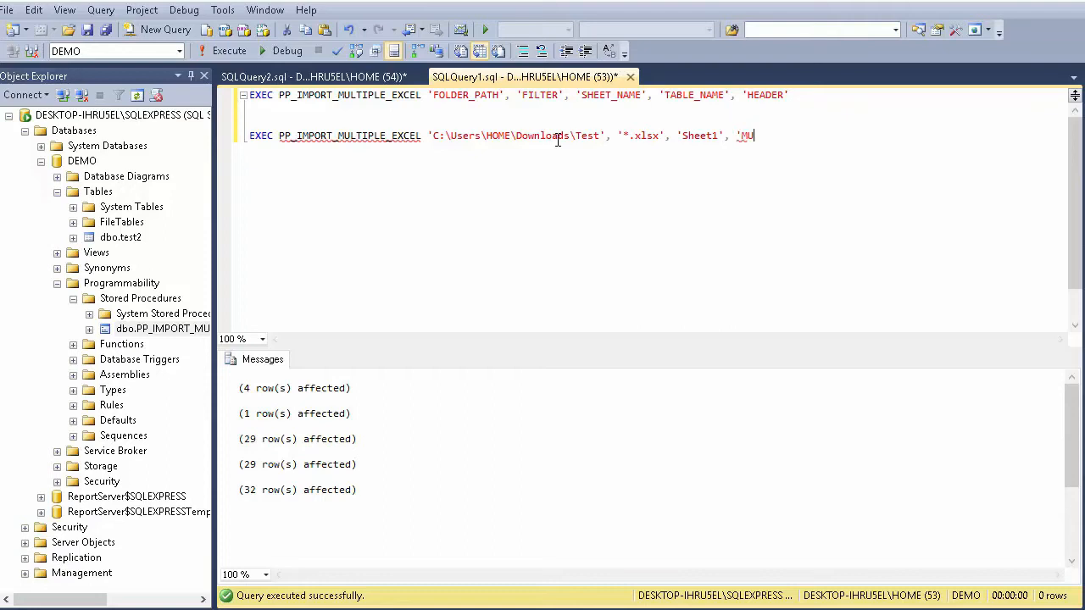
{"action": "type", "text": "LTIPL"}
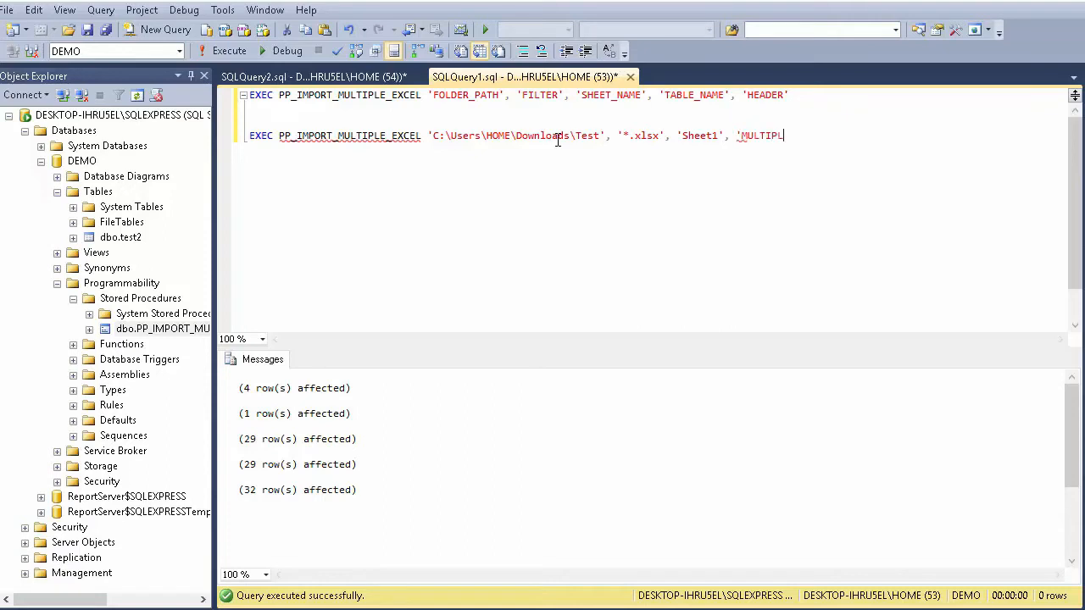
{"action": "type", "text": "E_"}
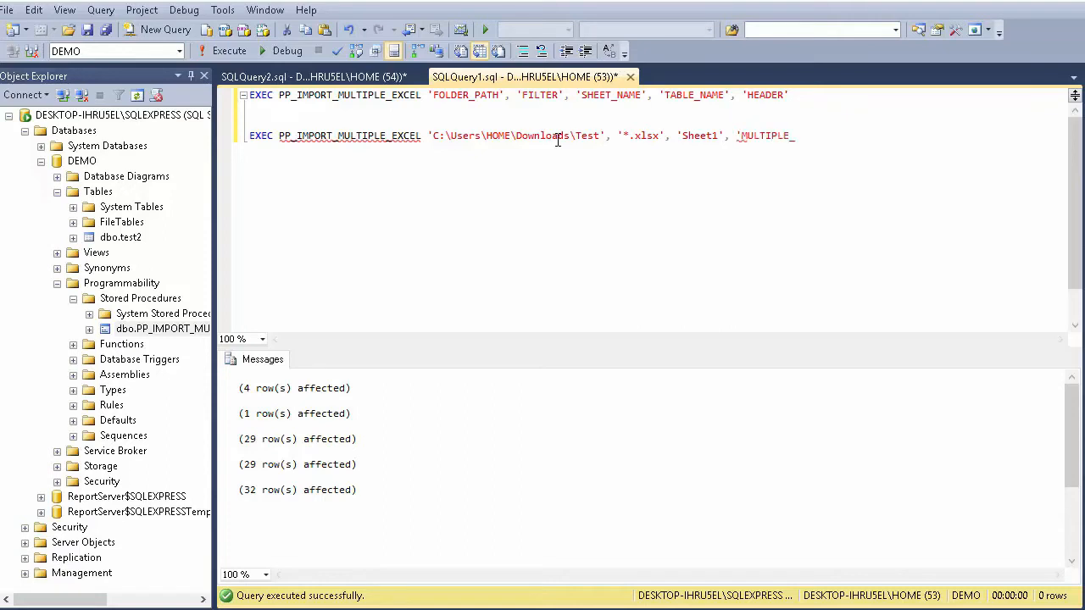
{"action": "type", "text": "FIL"}
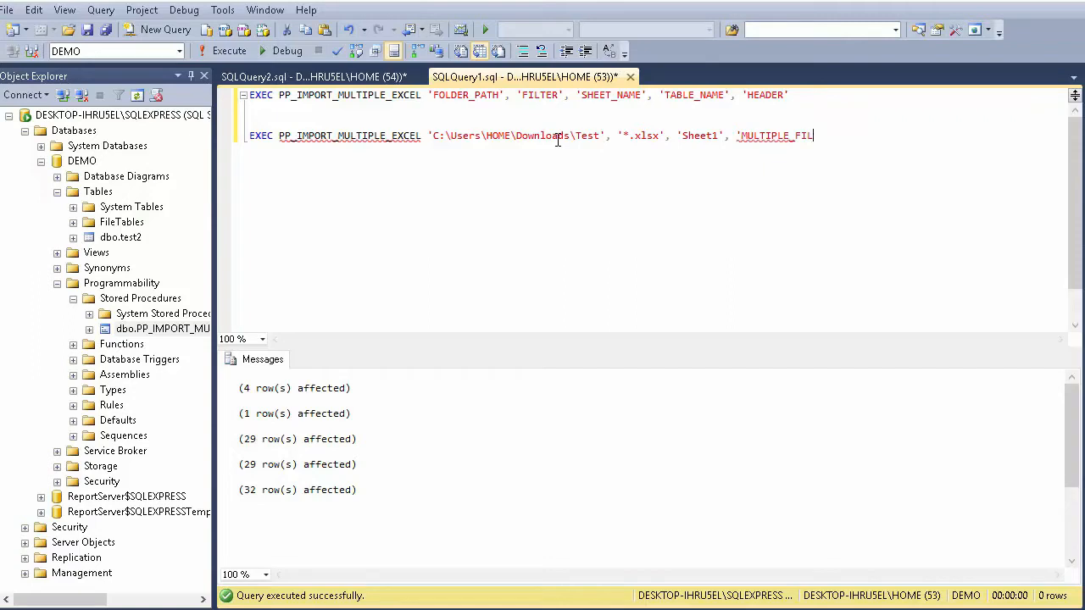
{"action": "type", "text": "ES'"}
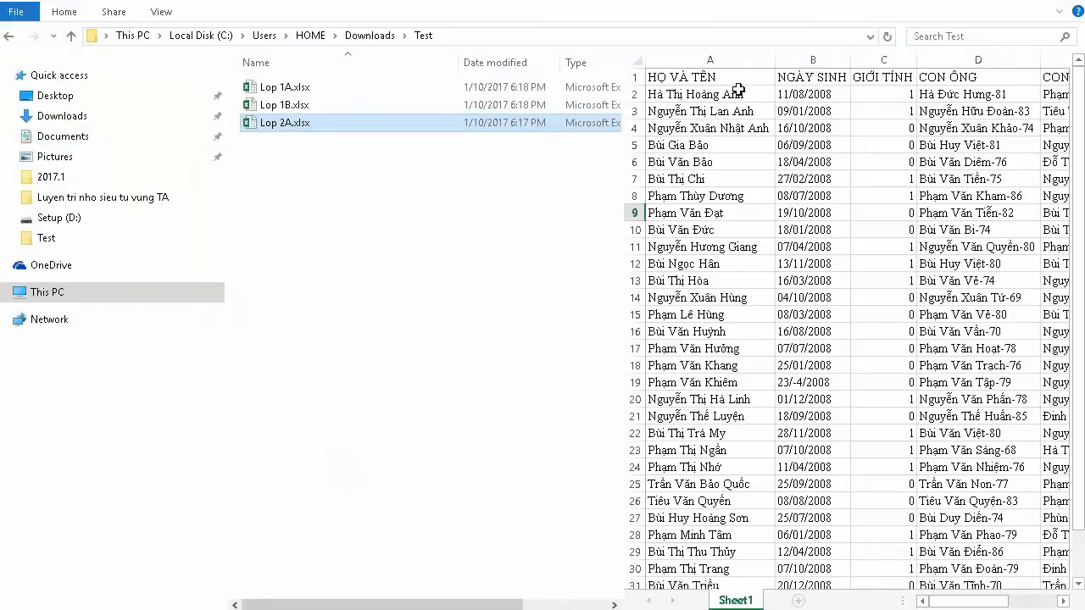
{"action": "left_click", "coordinate": [710, 76]}
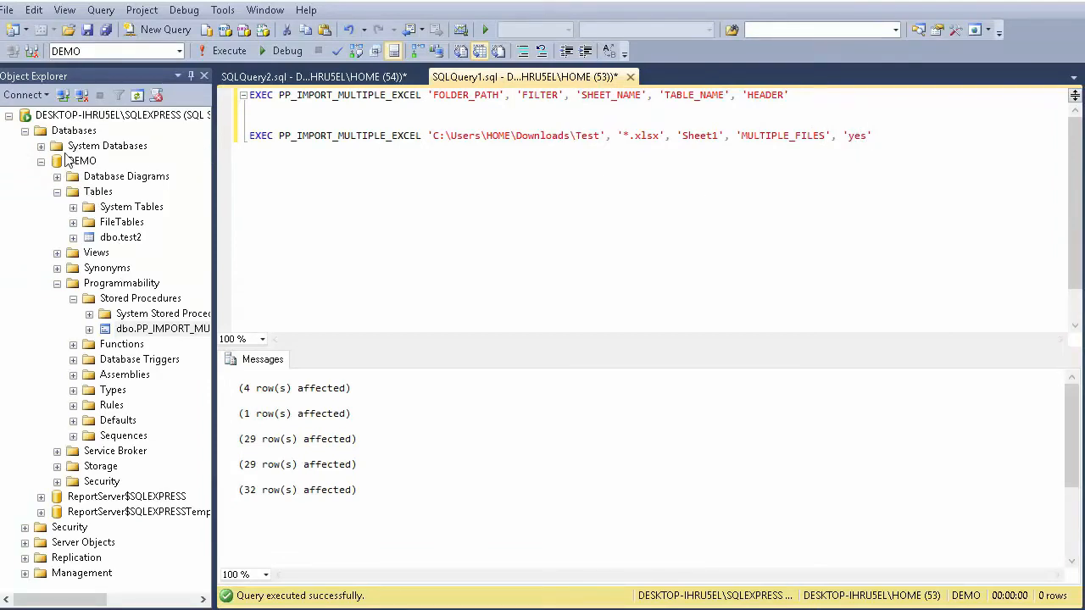
{"action": "mouse_move", "coordinate": [97, 202]}
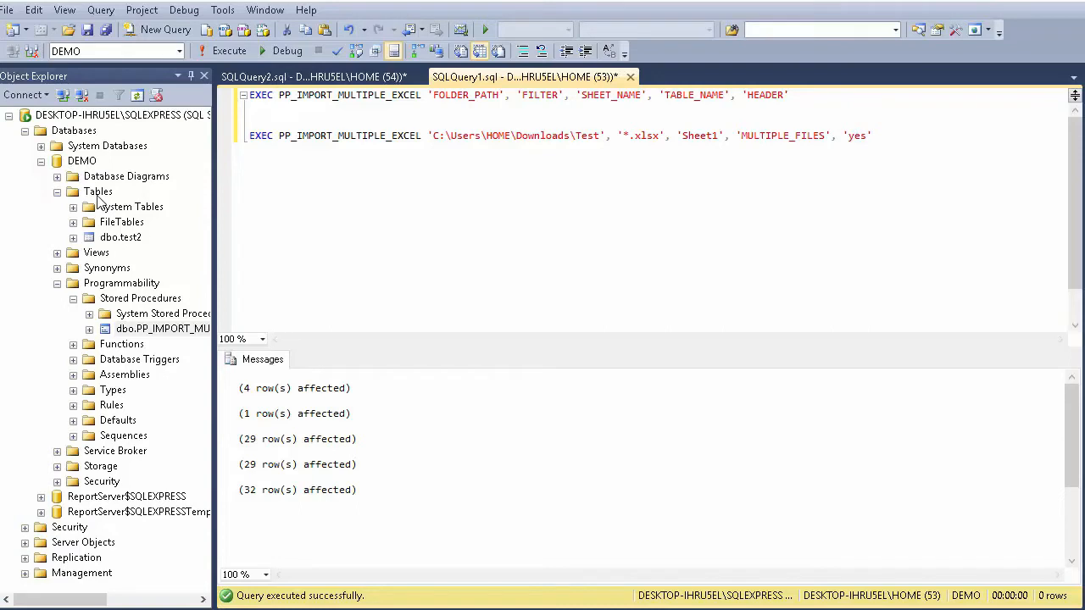
{"action": "left_click", "coordinate": [99, 191]}
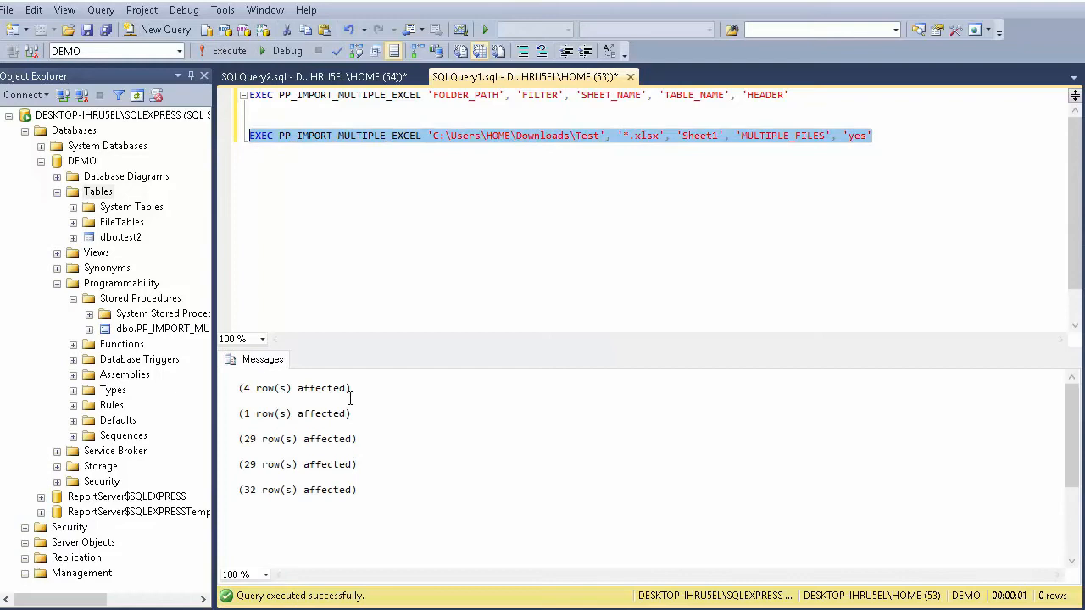
{"action": "mouse_move", "coordinate": [99, 191]}
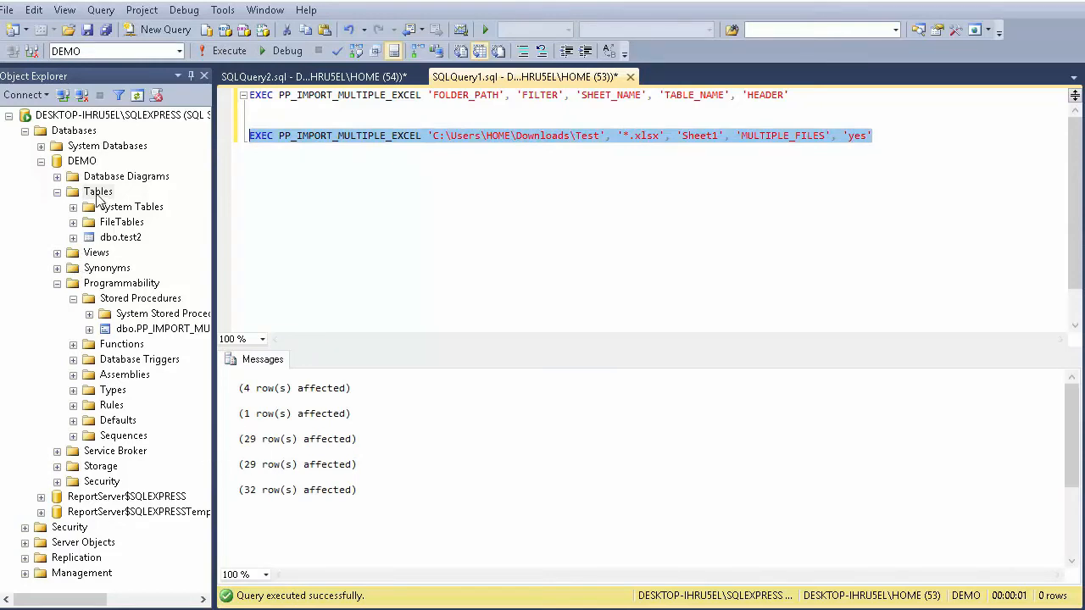
Refresh DEMO's Tables and view the top 1000 rows of dbo.MULTIPLE_FILES
{"action": "left_click", "coordinate": [98, 192]}
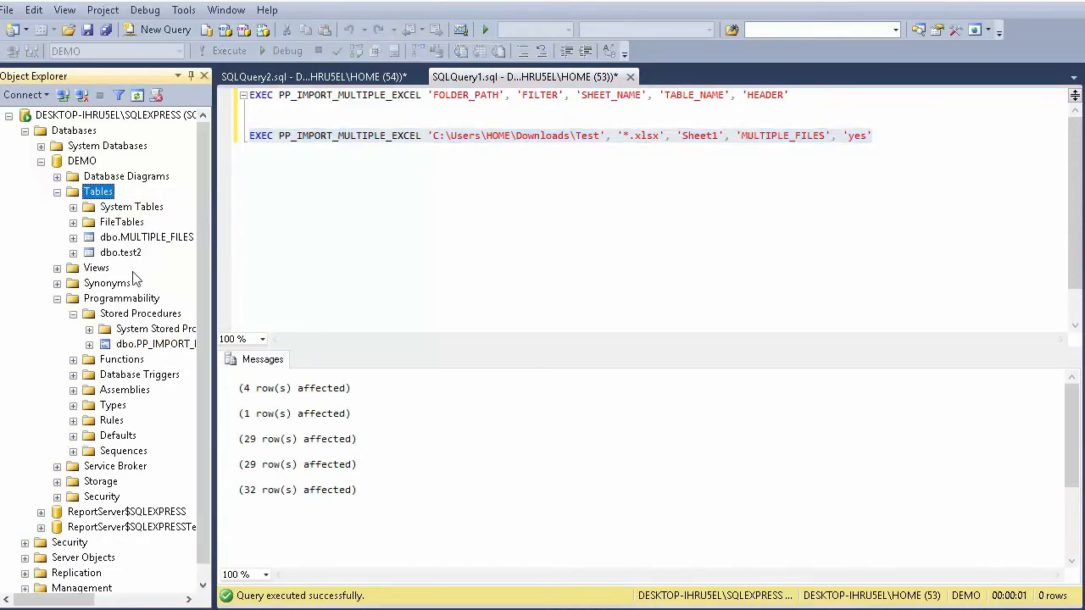
{"action": "left_click", "coordinate": [147, 237]}
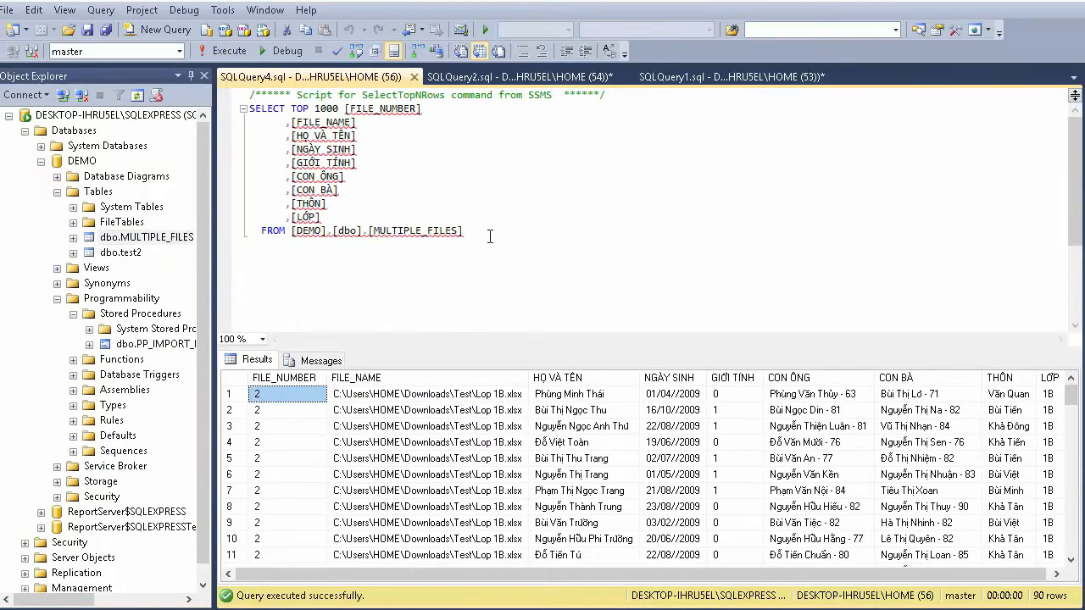
Order the MULTIPLE_FILES query results by file_number
{"action": "type", "text": "oe"}
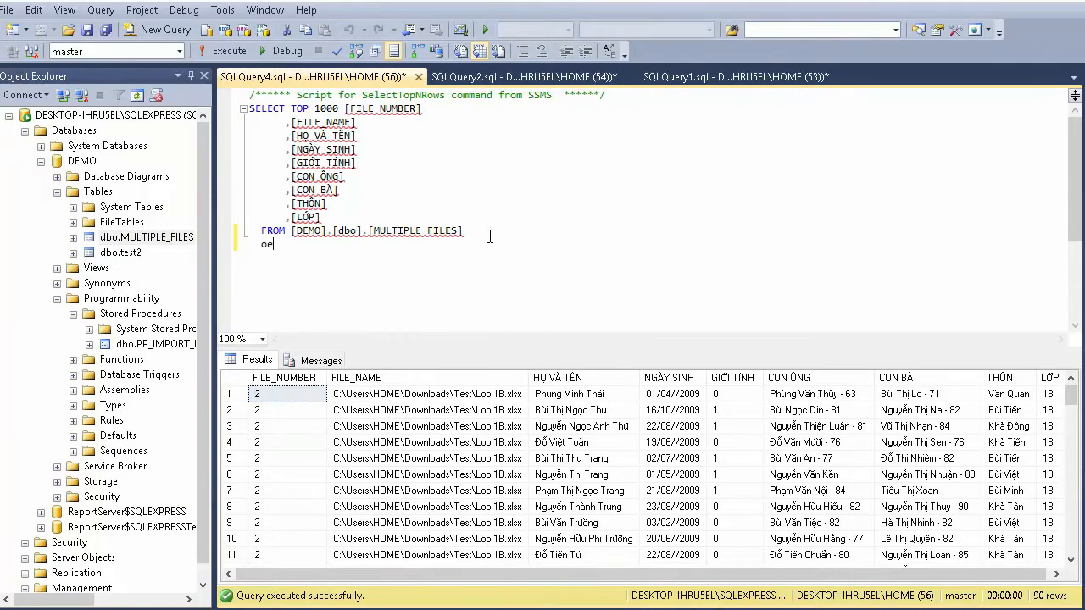
{"action": "type", "text": "order by"}
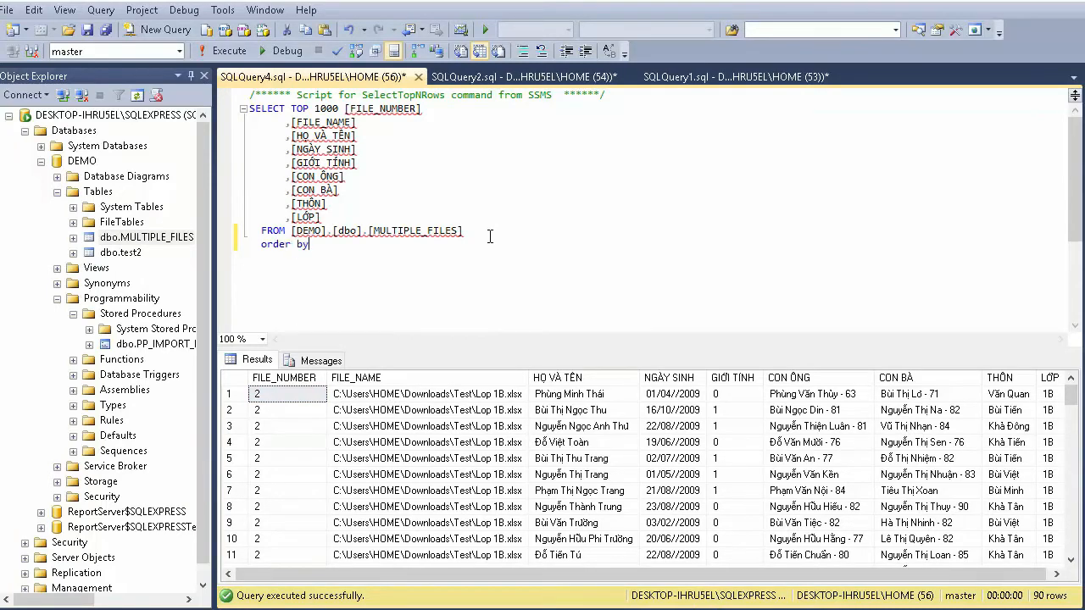
{"action": "type", "text": "file_number"}
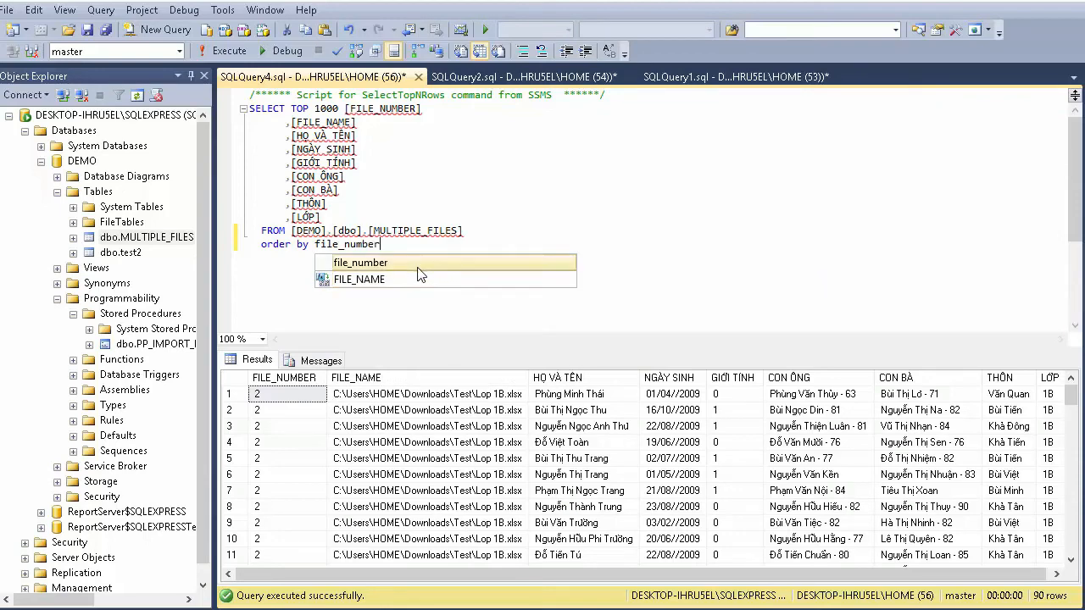
{"action": "left_click", "coordinate": [459, 246]}
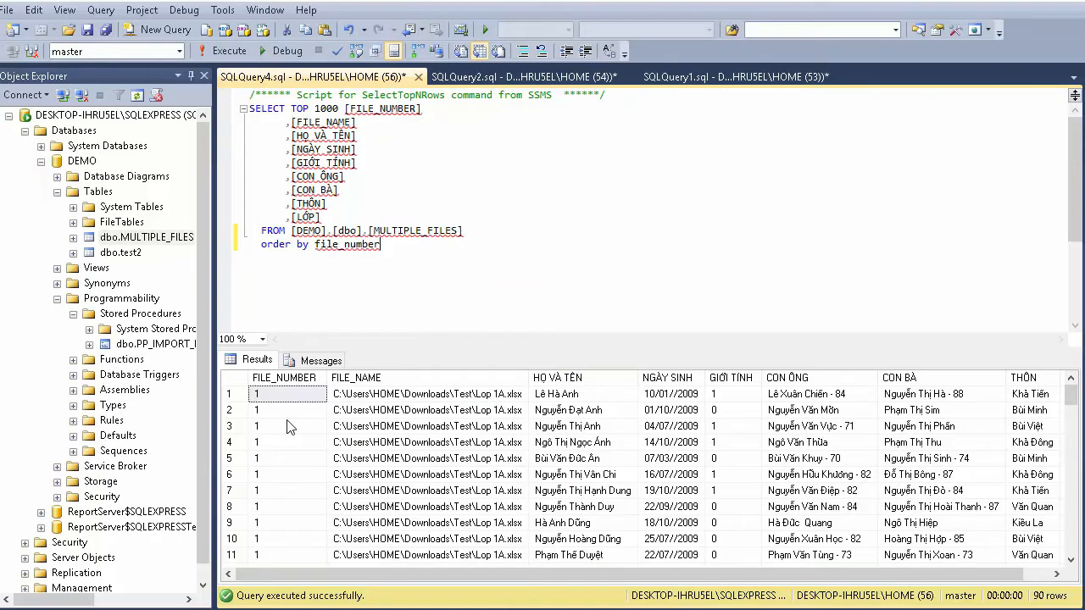
Inspect records from Lop 2A.xlsx and Lop 1A.xlsx, then run the all-files import
{"action": "left_click", "coordinate": [428, 409]}
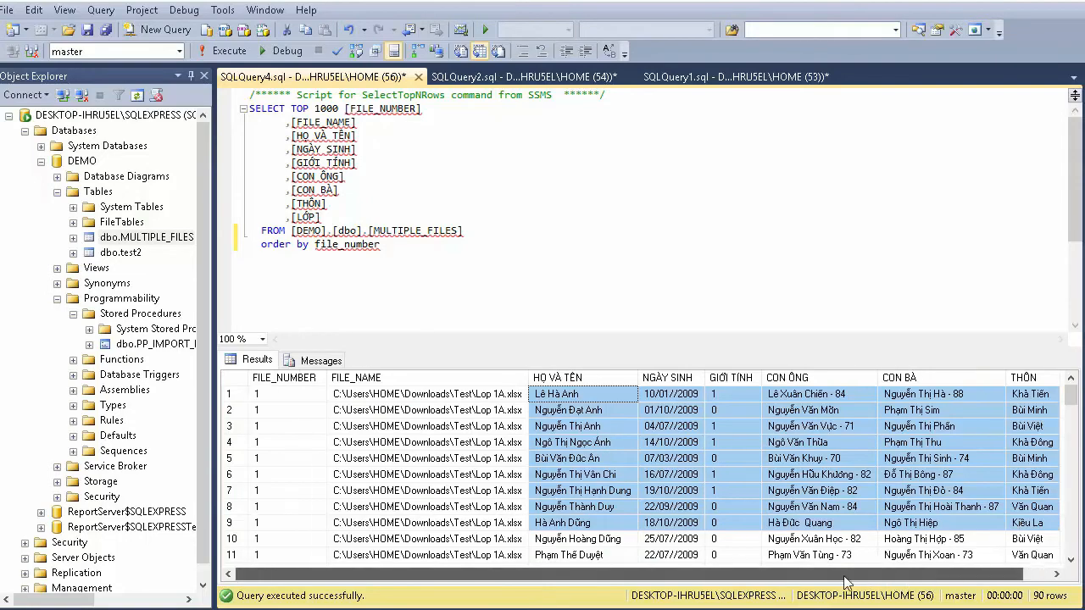
{"action": "scroll", "scroll_direction": "down", "scroll_amount": 3}
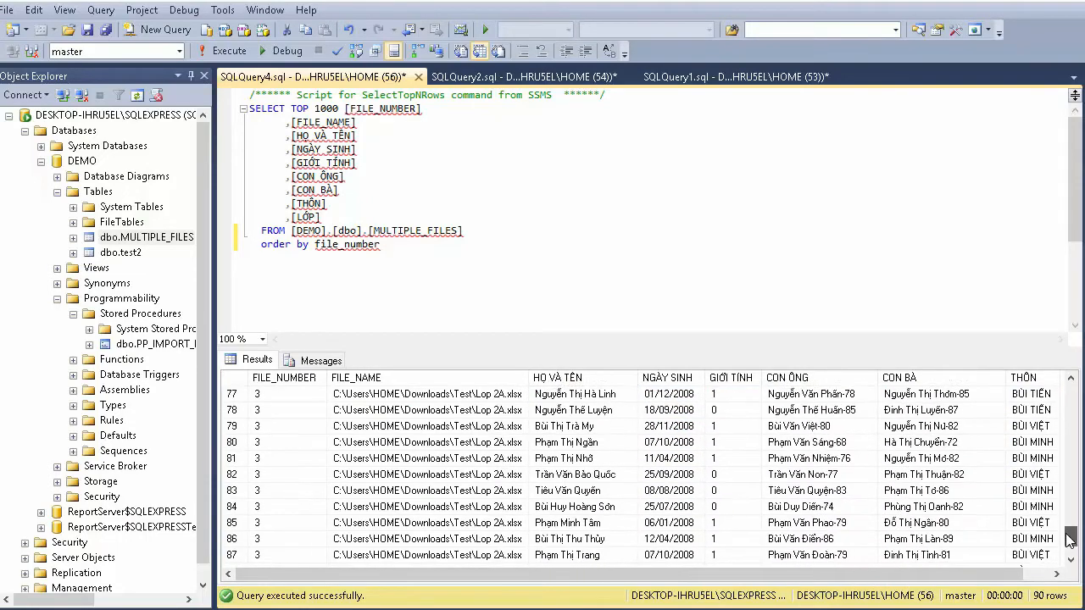
{"action": "scroll", "scroll_direction": "down", "scroll_amount": 3}
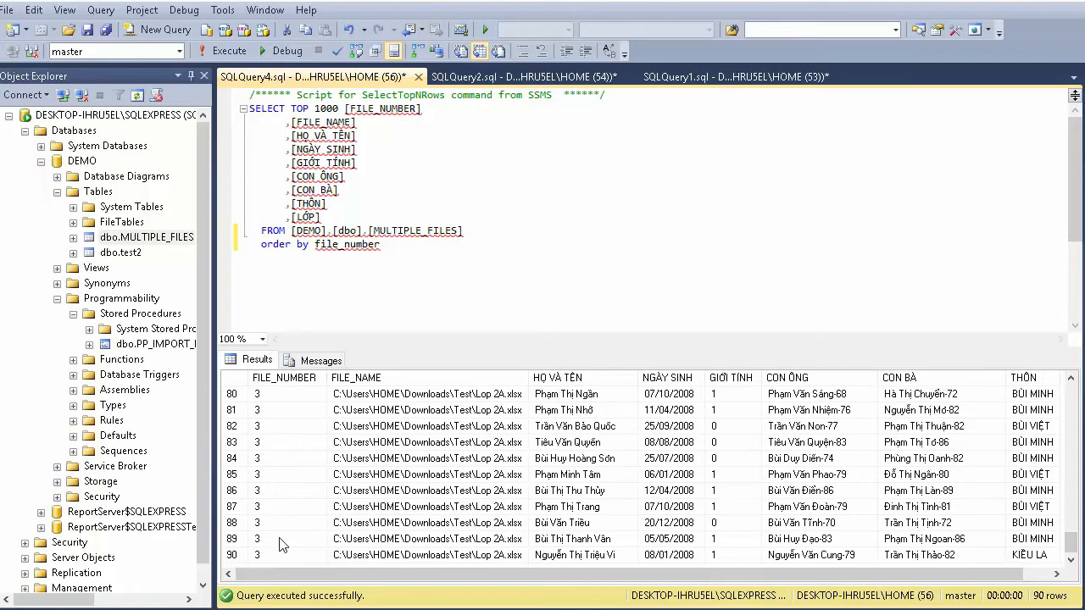
{"action": "left_click", "coordinate": [427, 539]}
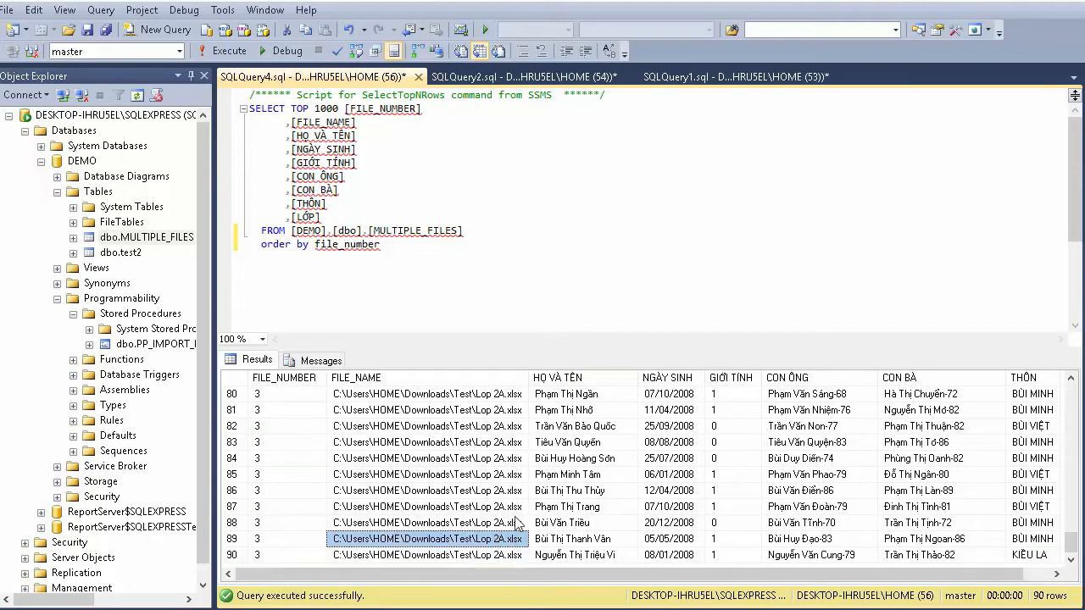
{"action": "scroll", "scroll_direction": "up", "scroll_amount": 3}
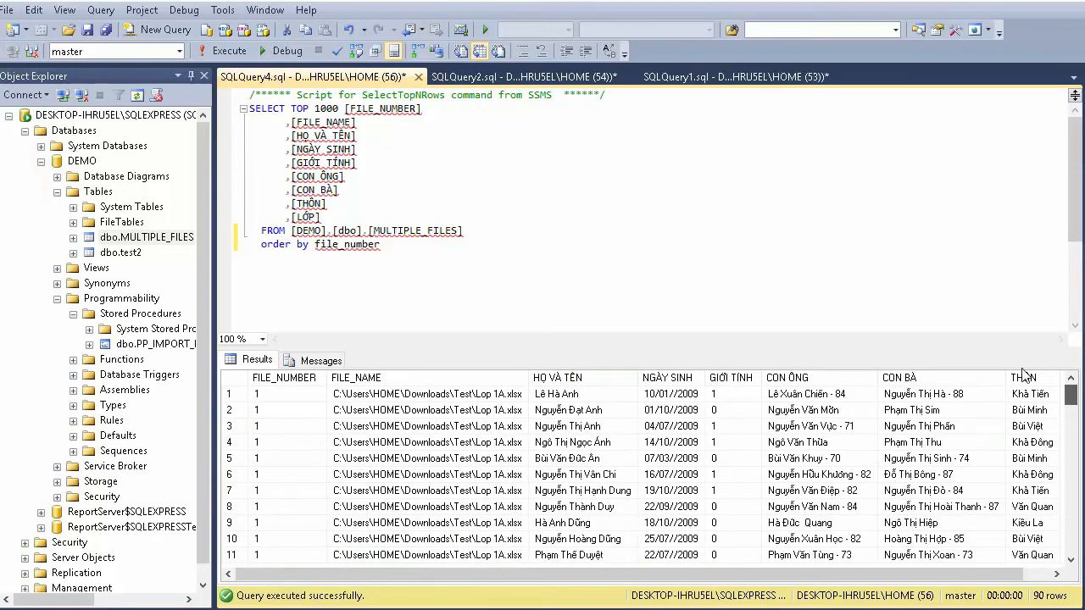
{"action": "left_click", "coordinate": [817, 458]}
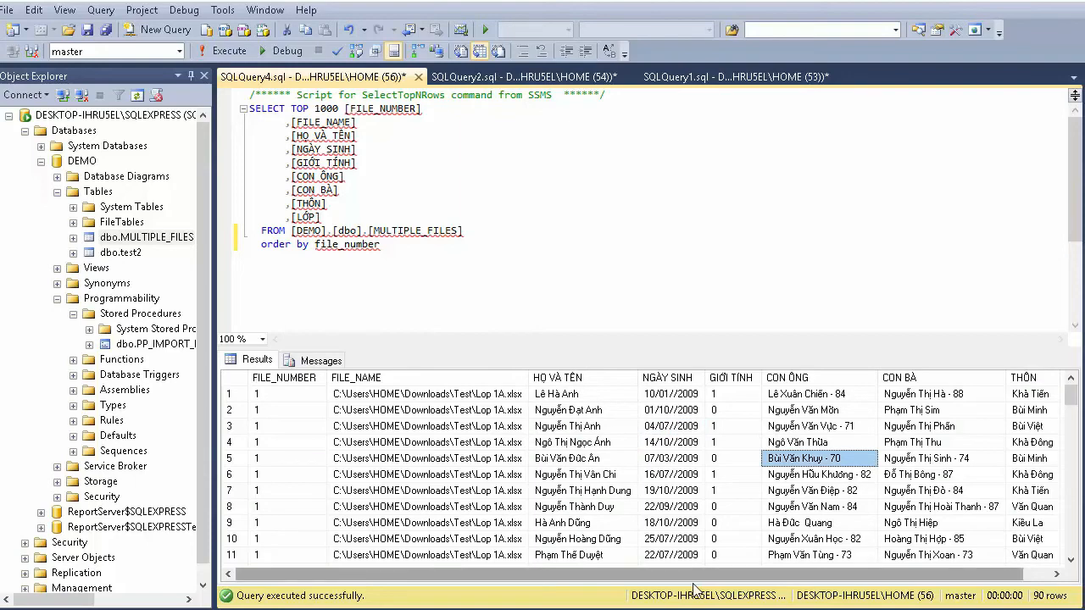
{"action": "scroll", "scroll_direction": "right", "scroll_amount": 3}
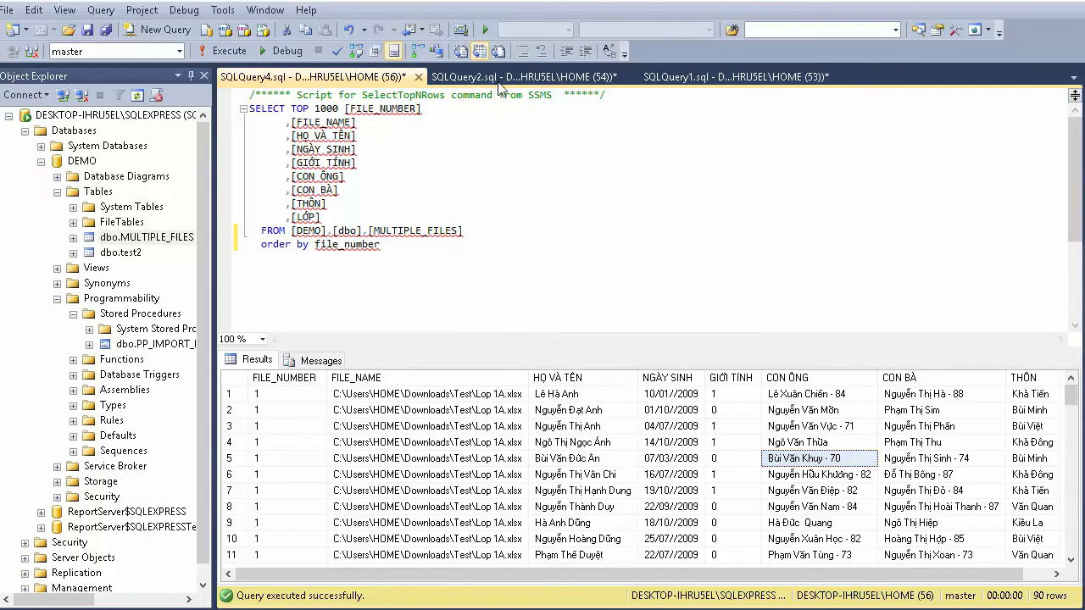
{"action": "left_click", "coordinate": [732, 76]}
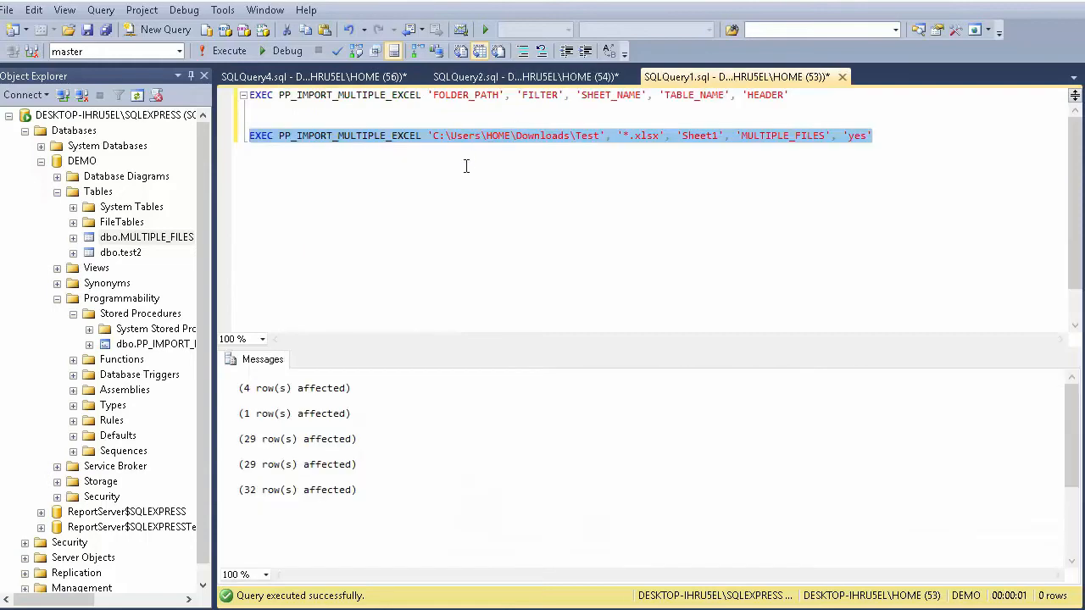
Change the import call's header argument from 'yes' to 'No' and execute it
{"action": "left_click", "coordinate": [314, 77]}
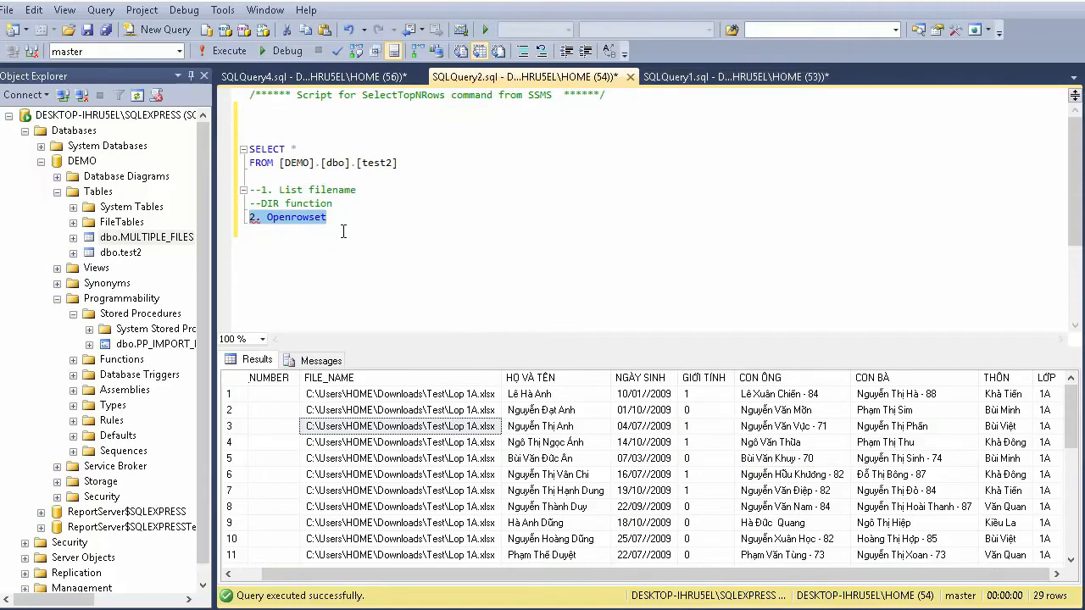
{"action": "left_click", "coordinate": [313, 77]}
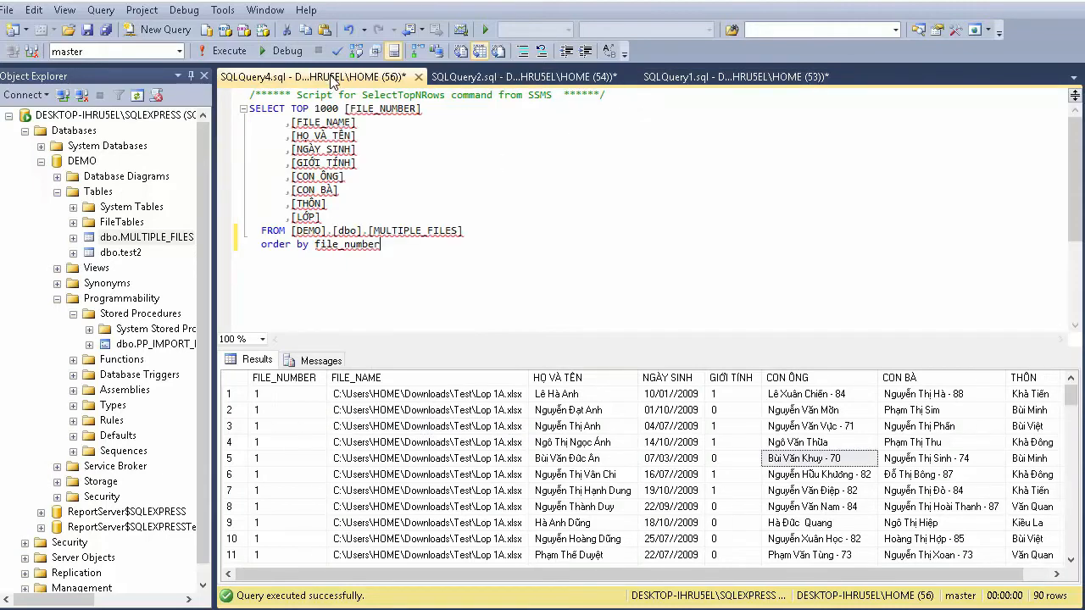
{"action": "left_click", "coordinate": [736, 77]}
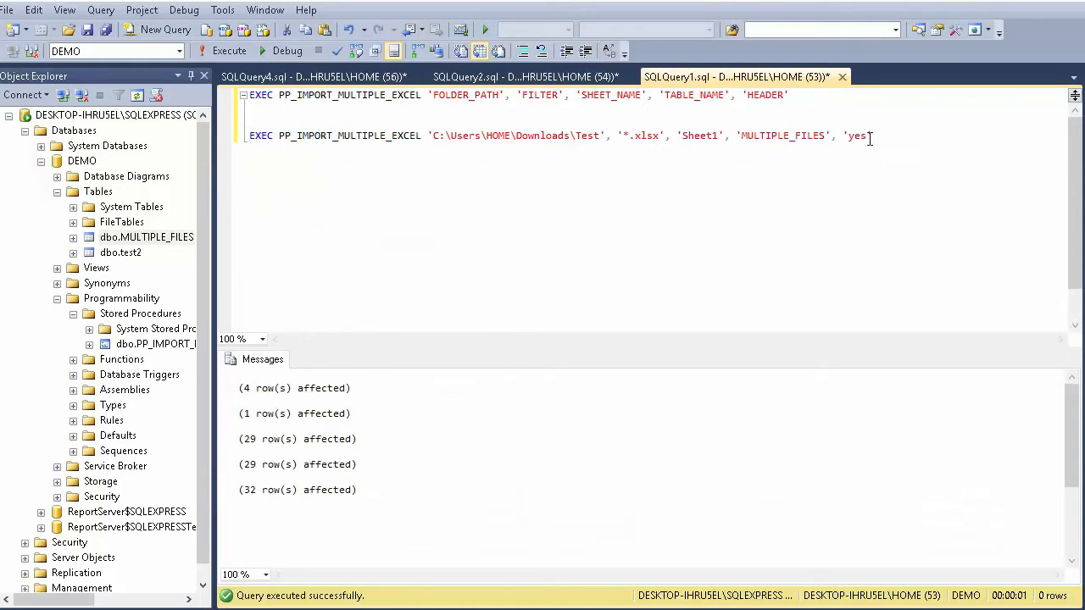
{"action": "key", "text": "Backspace"}
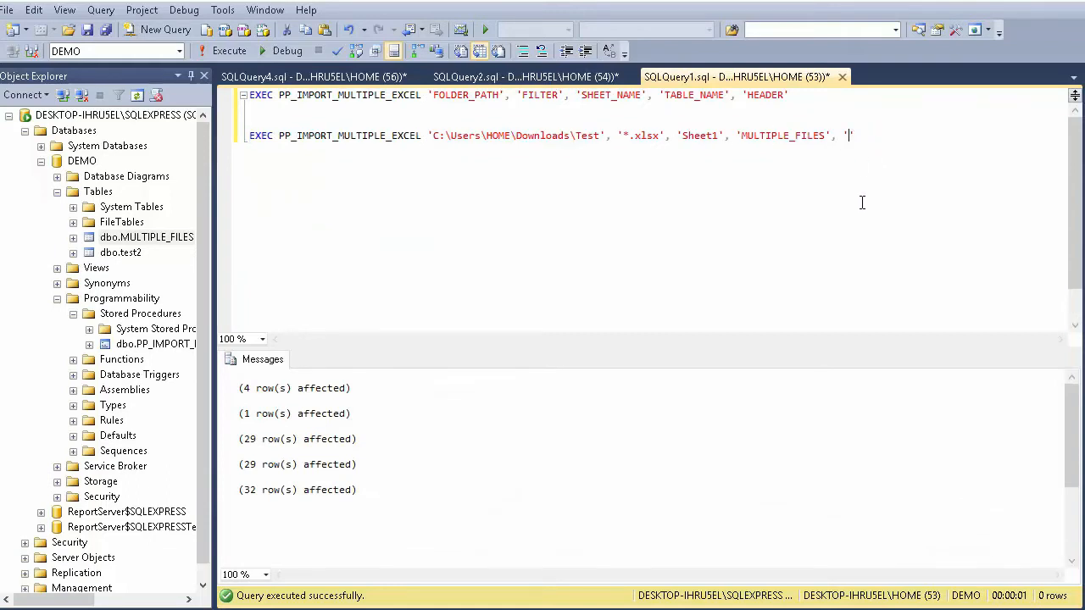
{"action": "type", "text": "No'"}
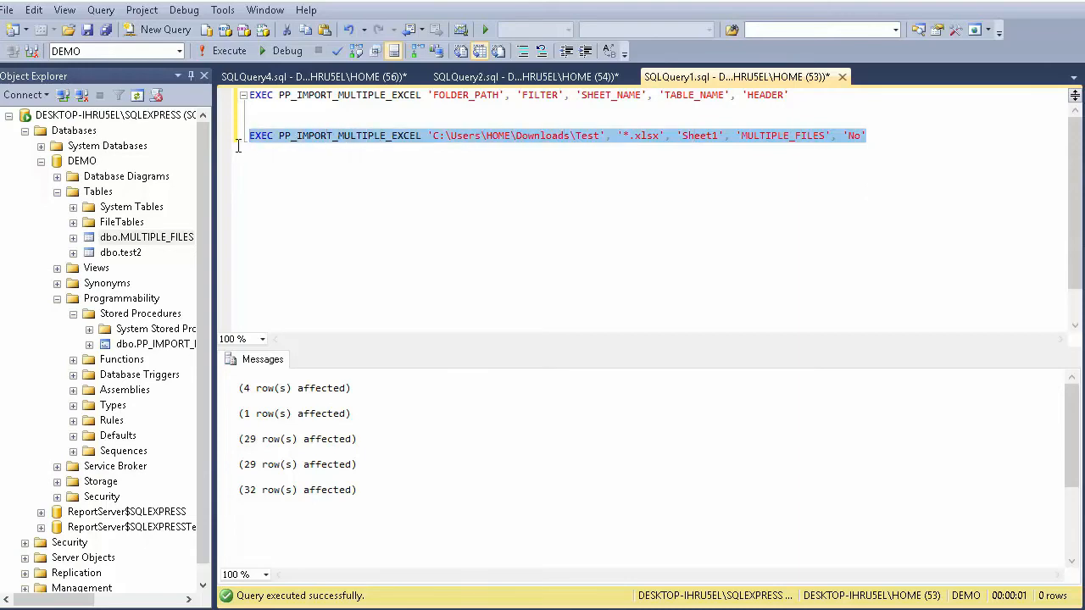
{"action": "left_click", "coordinate": [288, 76]}
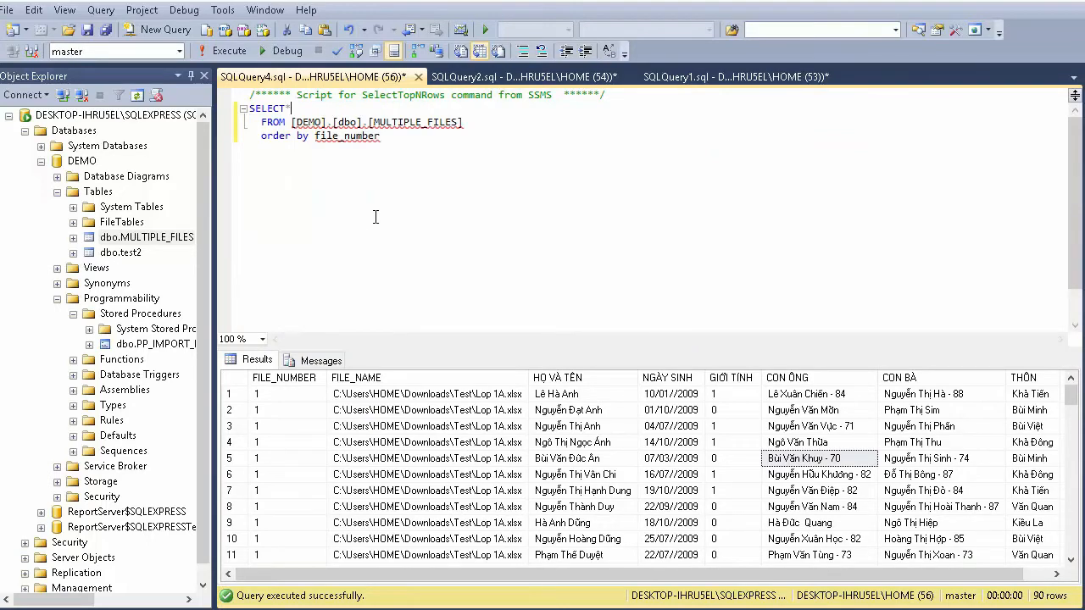
Rerun SELECT * on MULTIPLE_FILES and check F1–F6, with headings appearing as the first data row
{"action": "left_click", "coordinate": [229, 51]}
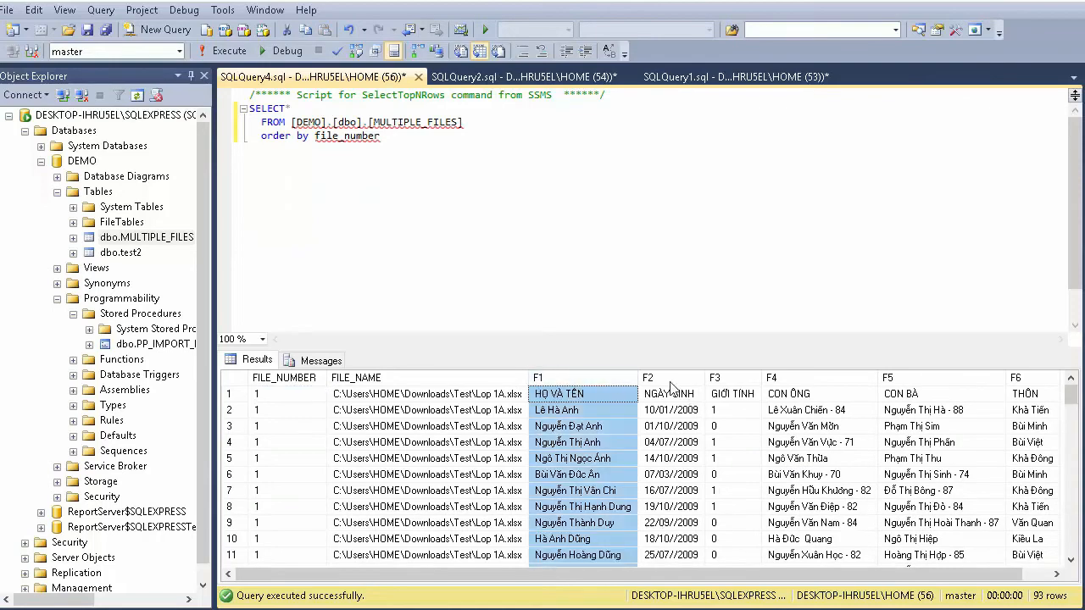
{"action": "left_click", "coordinate": [940, 377]}
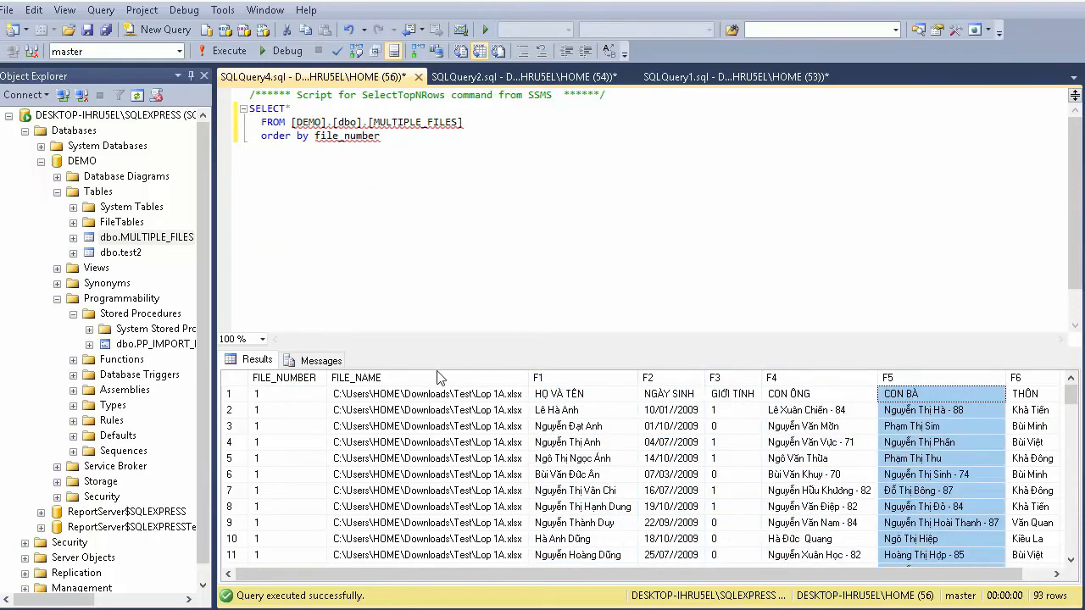
{"action": "mouse_move", "coordinate": [598, 394]}
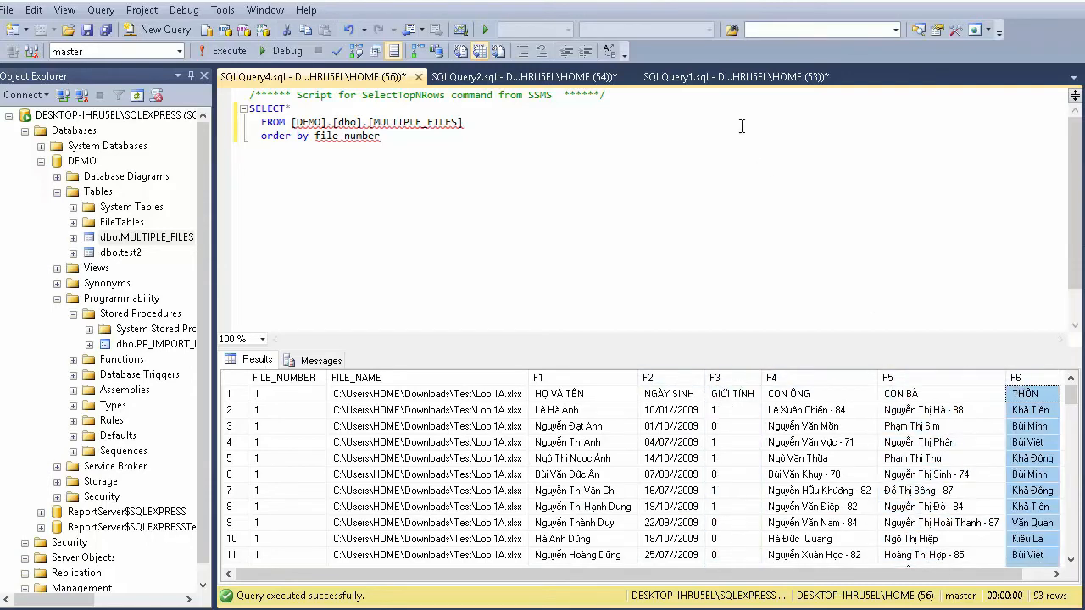
{"action": "left_click", "coordinate": [734, 77]}
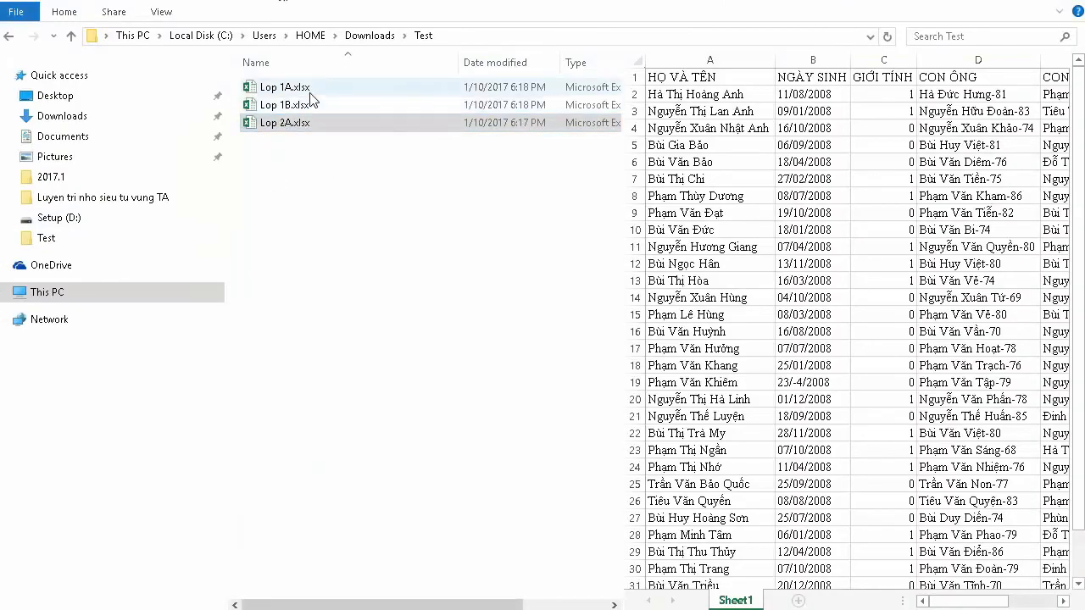
{"action": "mouse_move", "coordinate": [304, 158]}
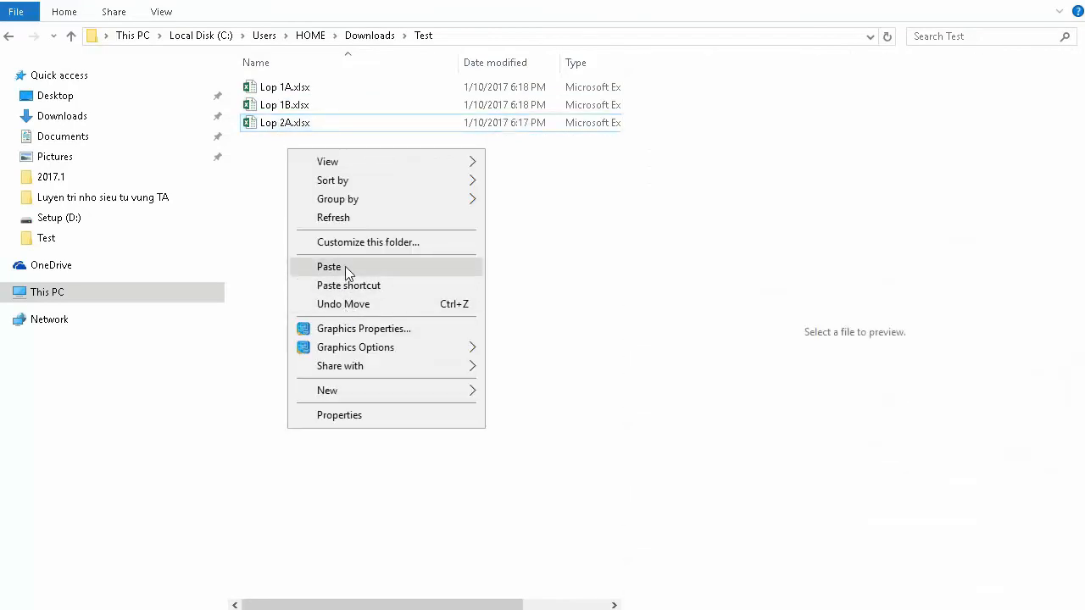
Paste a copy of Lop 2A.xlsx into the Test folder and rename it check.xlsx
{"action": "left_click", "coordinate": [328, 266]}
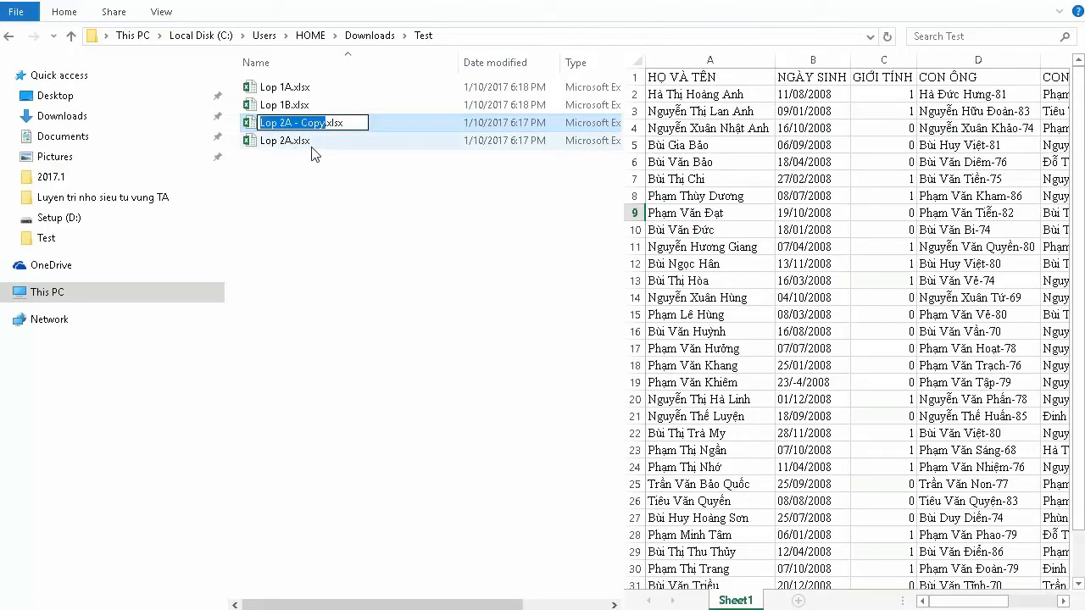
{"action": "type", "text": "che.xlsx"}
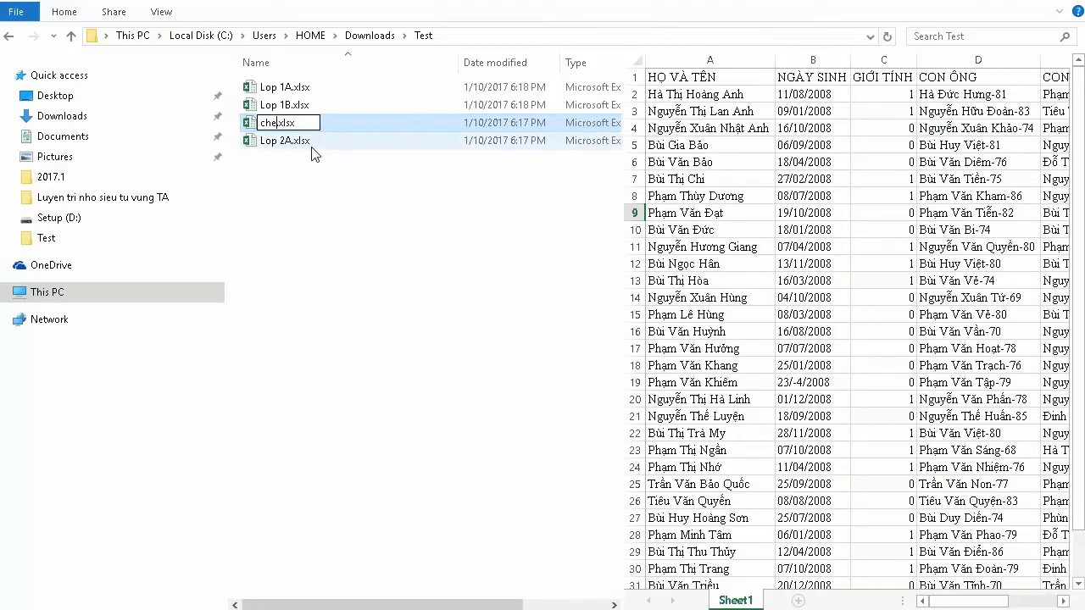
{"action": "type", "text": "ck"}
{"action": "key", "text": "Return"}
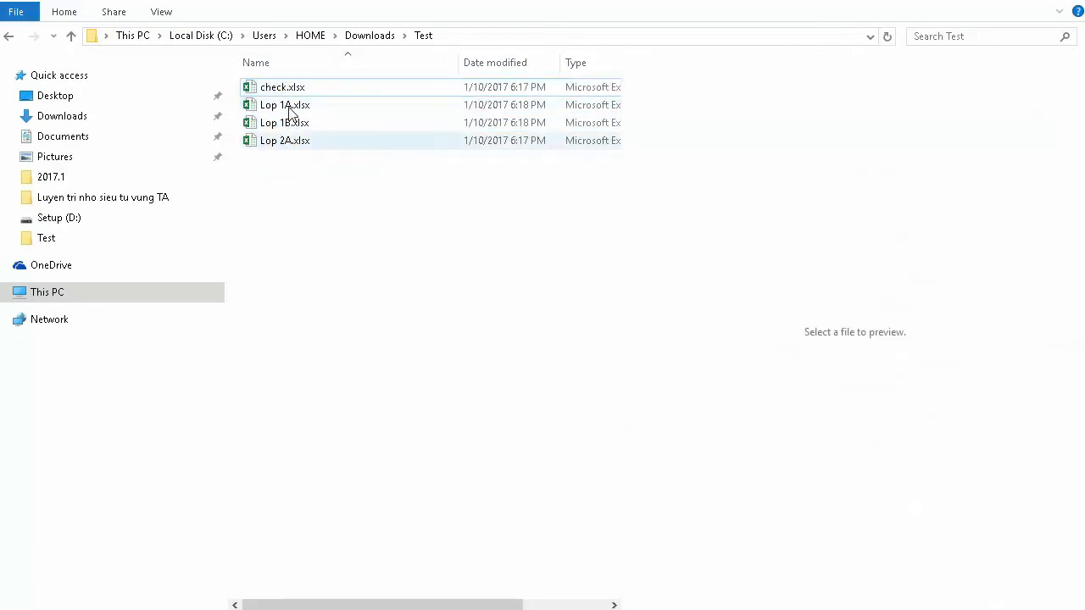
{"action": "left_click", "coordinate": [282, 86]}
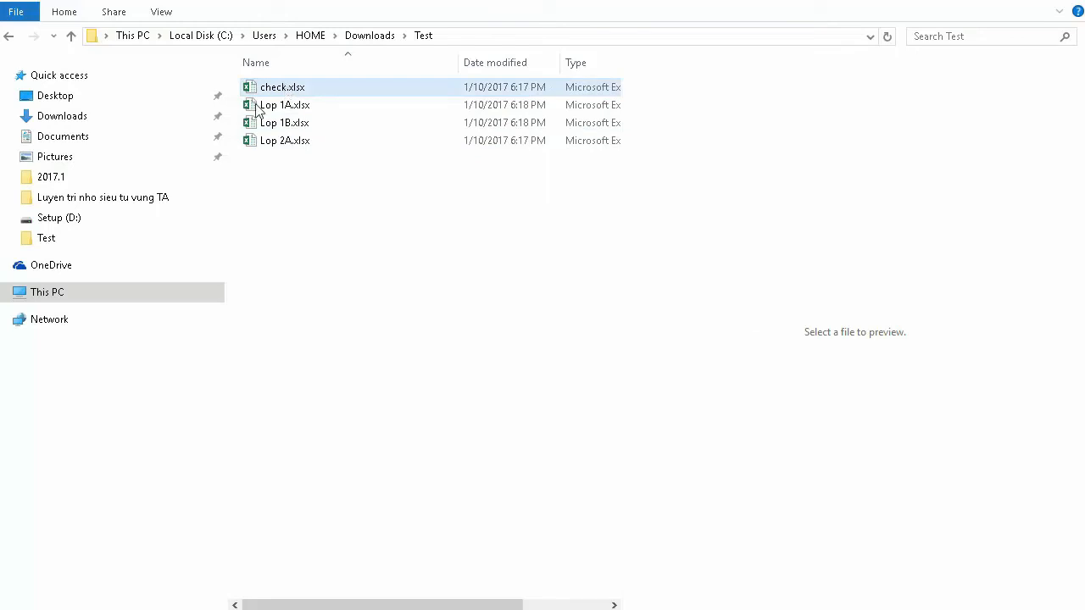
{"action": "left_click", "coordinate": [285, 229]}
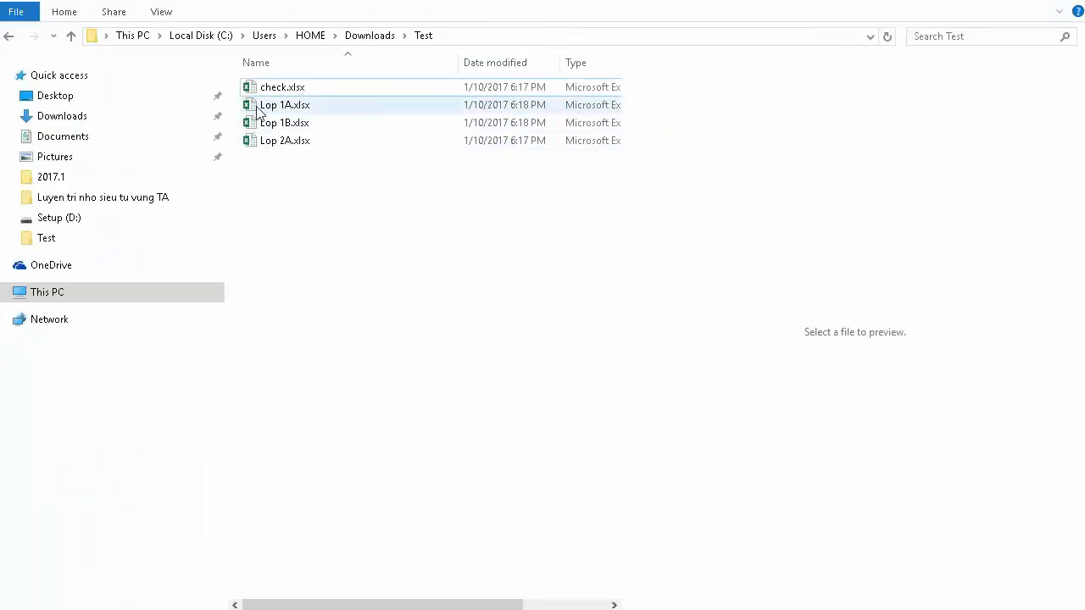
{"action": "mouse_move", "coordinate": [271, 108]}
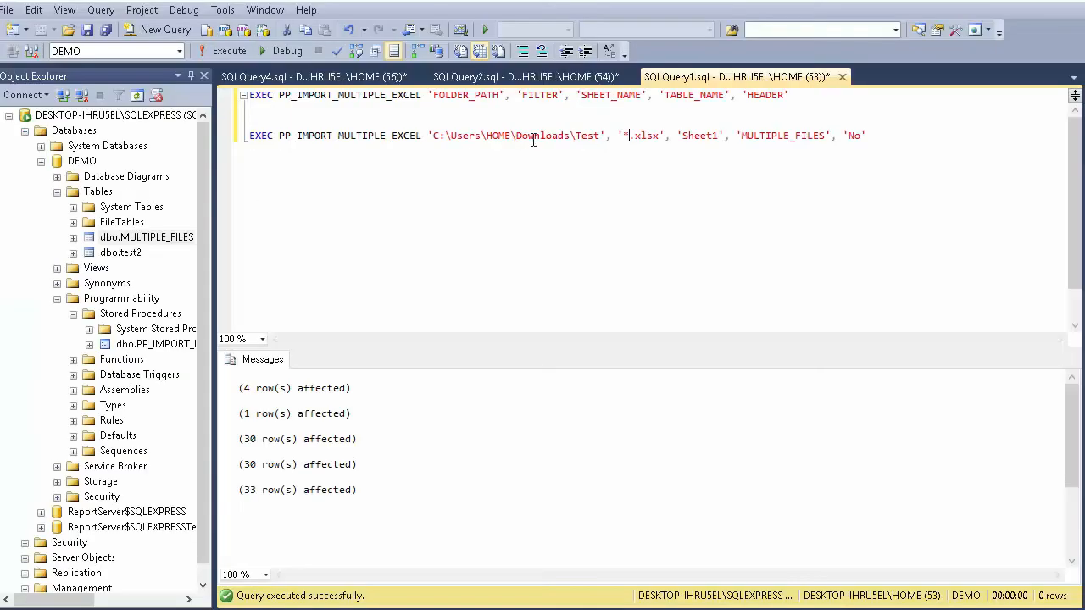
{"action": "mouse_move", "coordinate": [621, 150]}
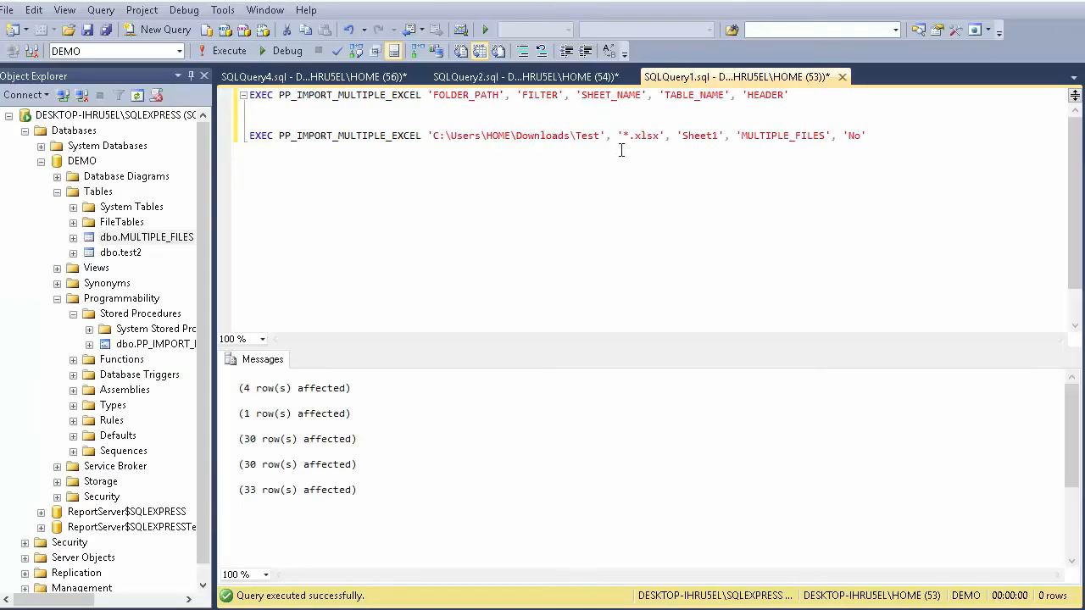
Execute PP_IMPORT_MULTIPLE_EXCEL with filter 'Lop*.xlsx' and header 'yes', importing three files (32 rows)
{"action": "type", "text": "Lop"}
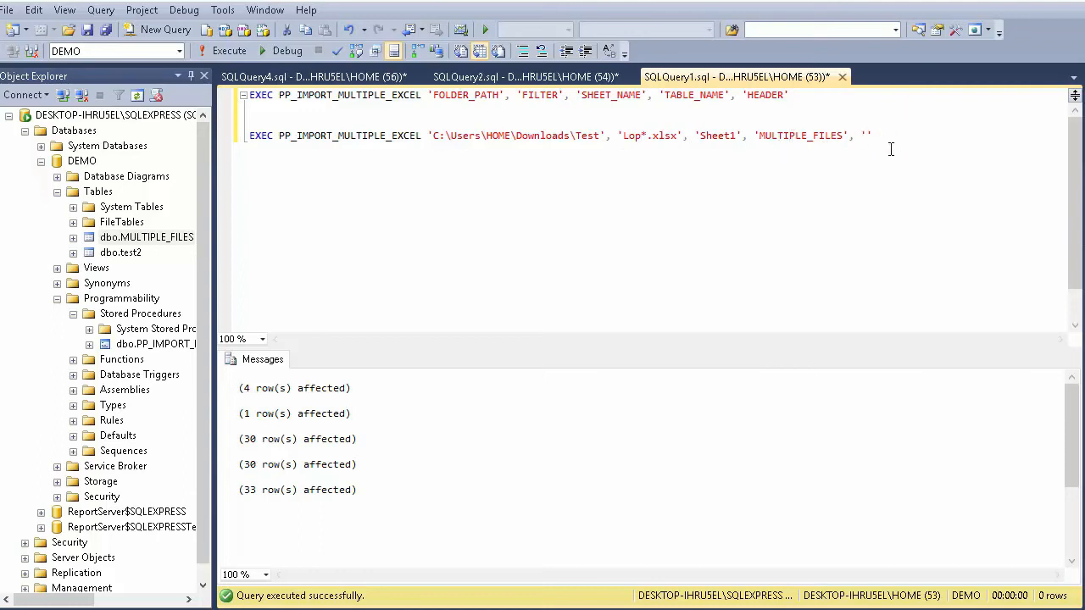
{"action": "type", "text": "yes"}
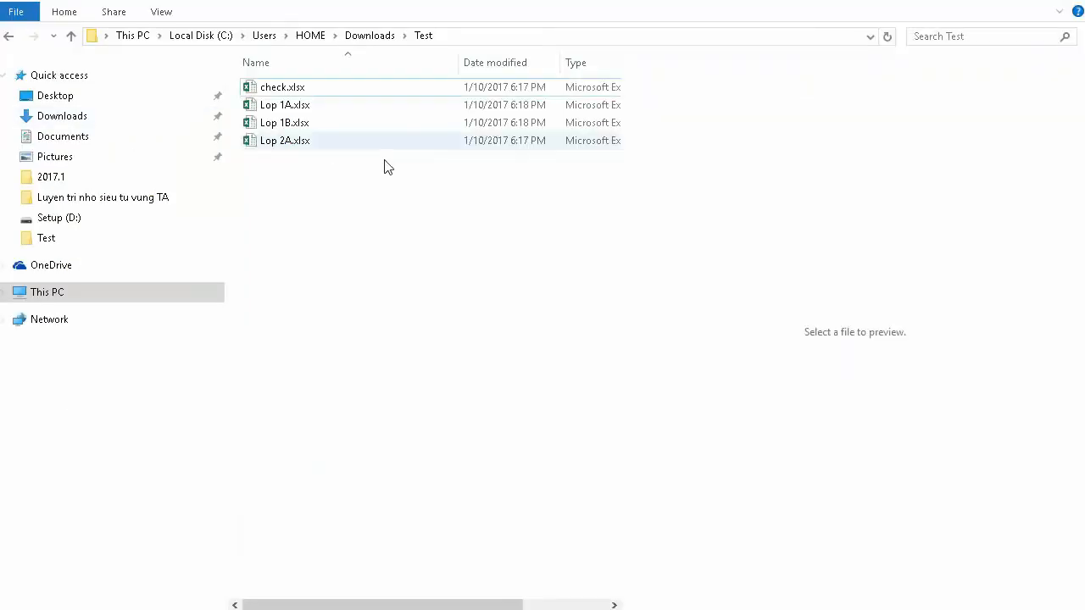
{"action": "left_click", "coordinate": [284, 104]}
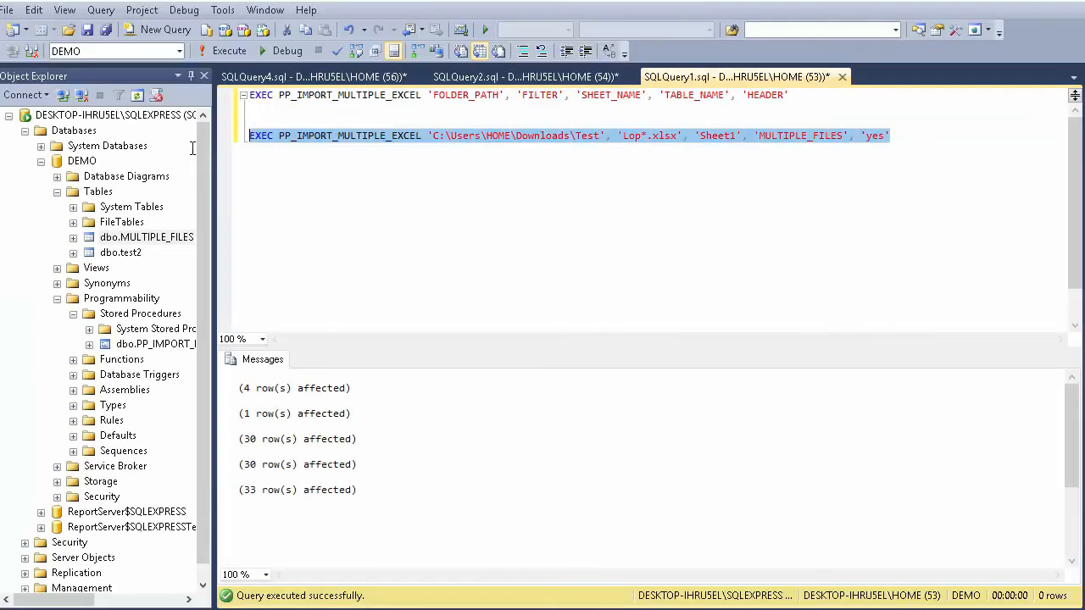
{"action": "left_click", "coordinate": [229, 51]}
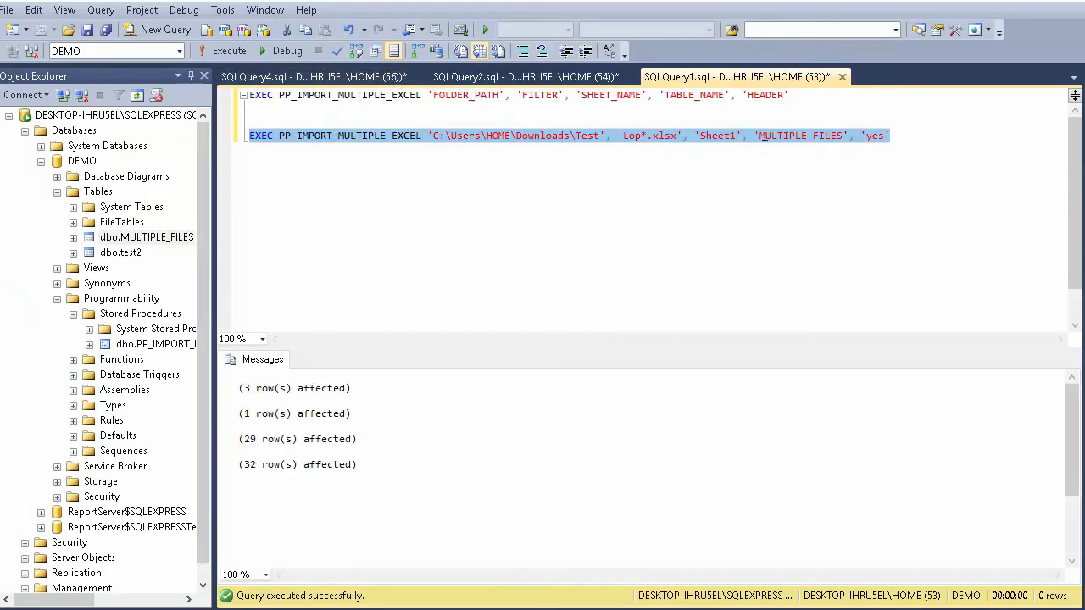
{"action": "left_click", "coordinate": [313, 76]}
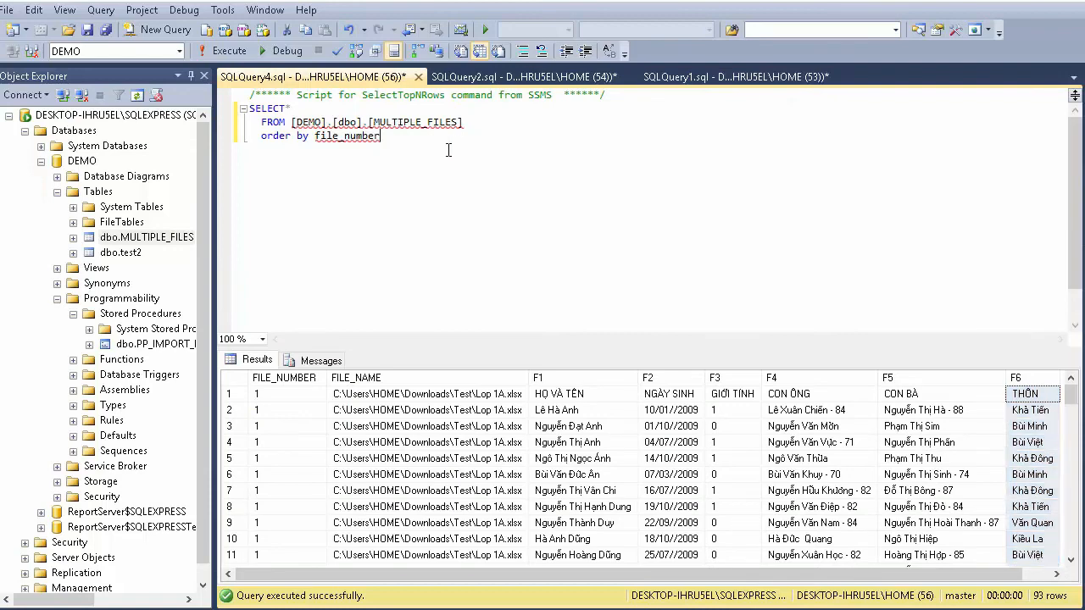
Rerun the MULTIPLE_FILES SELECT and browse the 61 Lop 1B and Lop 2A rows with proper headings
{"action": "left_click", "coordinate": [114, 50]}
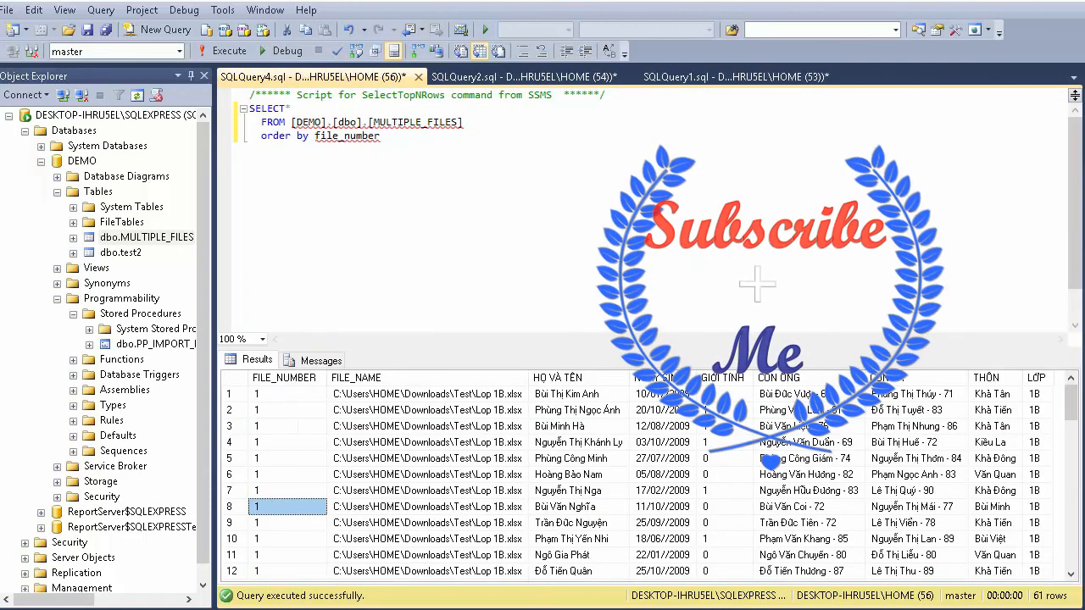
{"action": "left_click", "coordinate": [288, 474]}
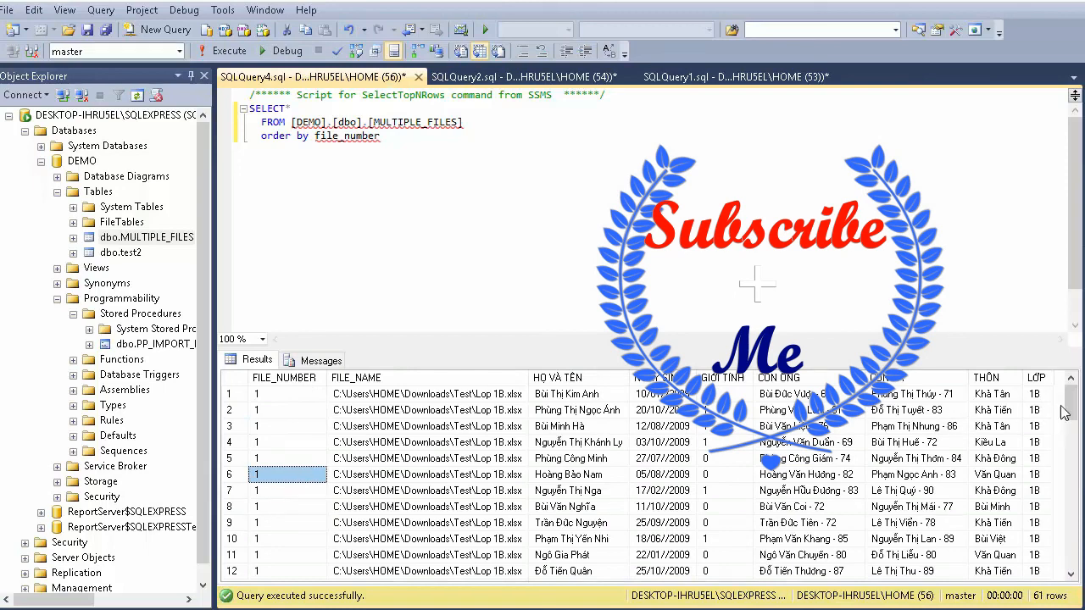
{"action": "scroll", "scroll_direction": "down", "scroll_amount": 3}
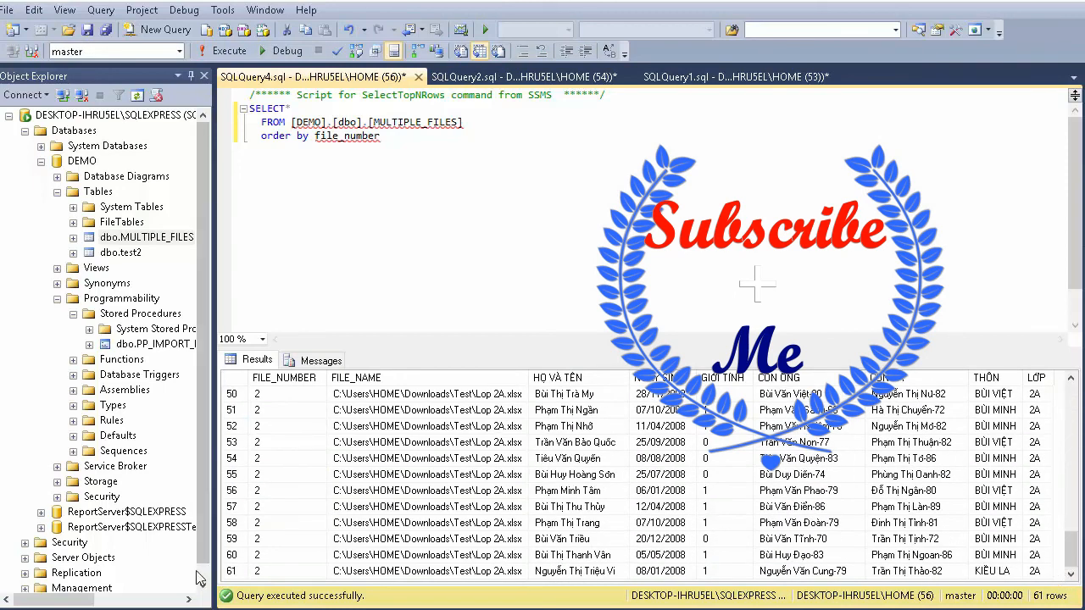
{"action": "left_click", "coordinate": [288, 410]}
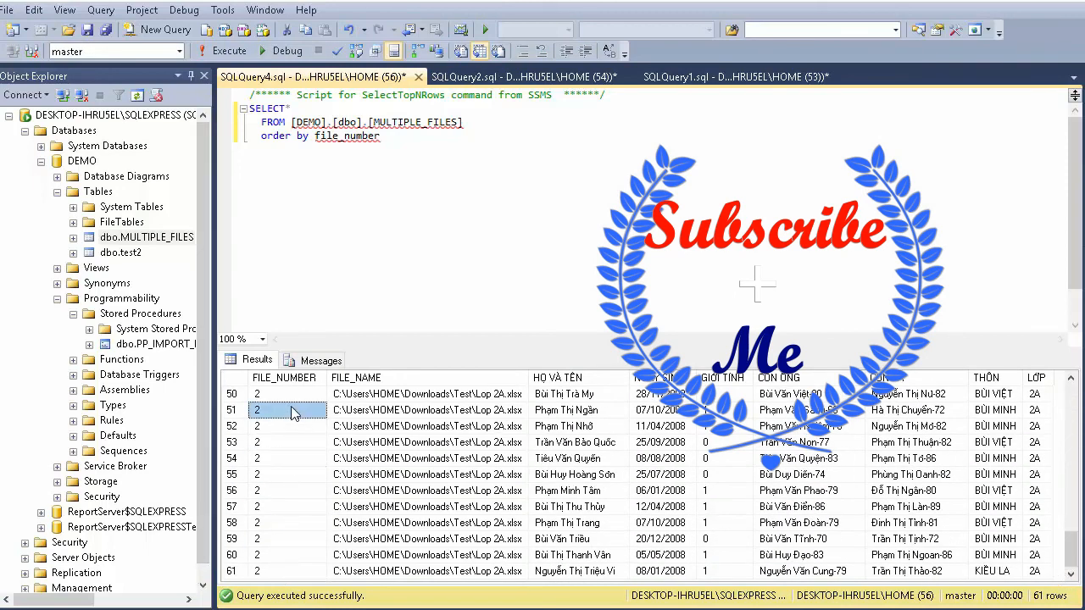